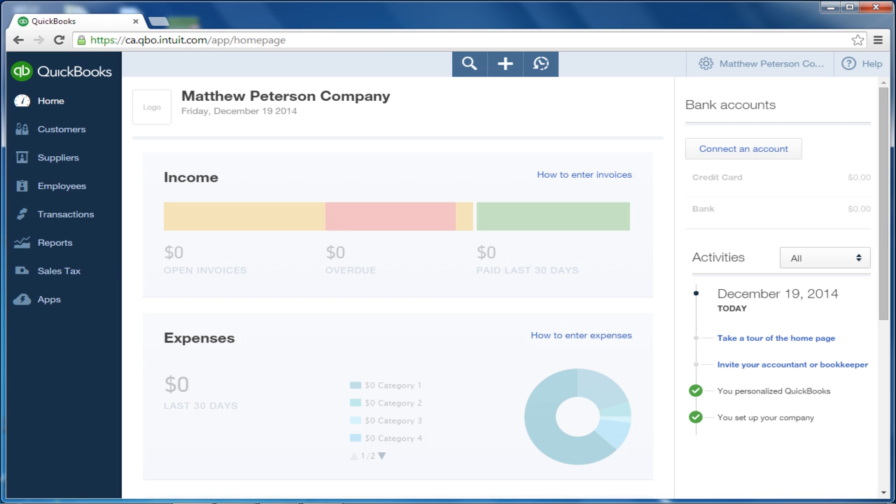
pyautogui.moveTo(571, 497)
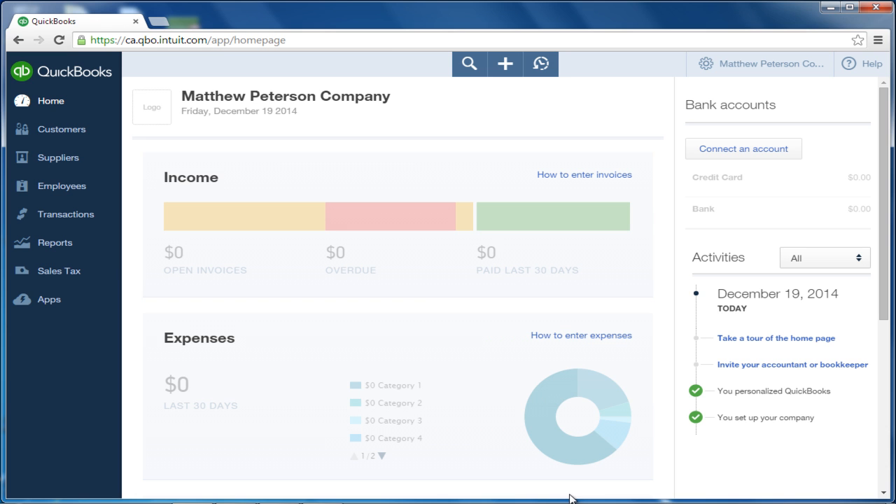
pyautogui.moveTo(567, 361)
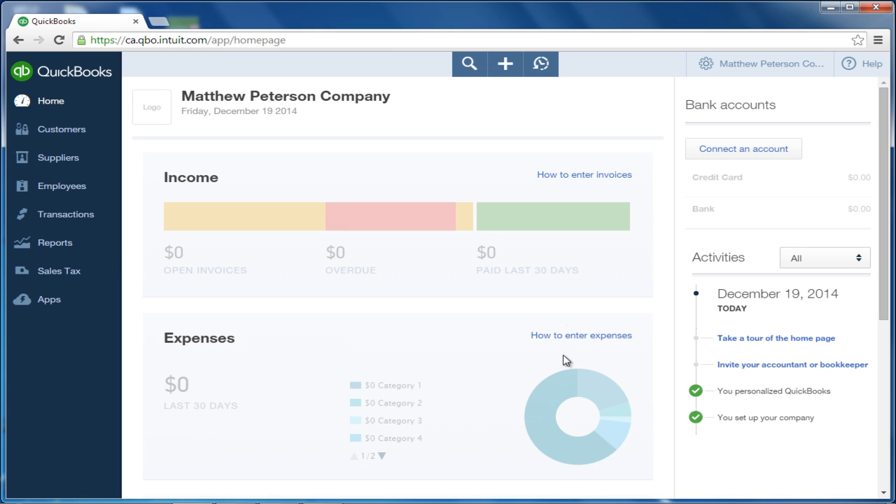
pyautogui.click(504, 64)
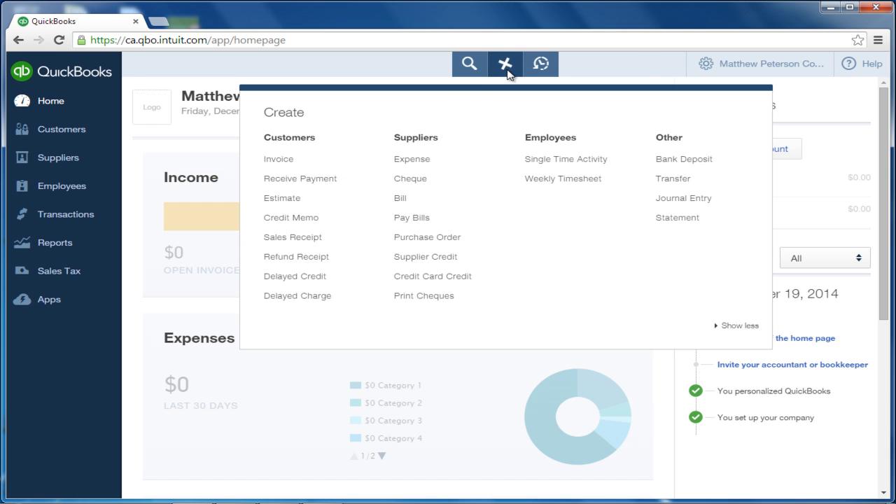
pyautogui.moveTo(279, 159)
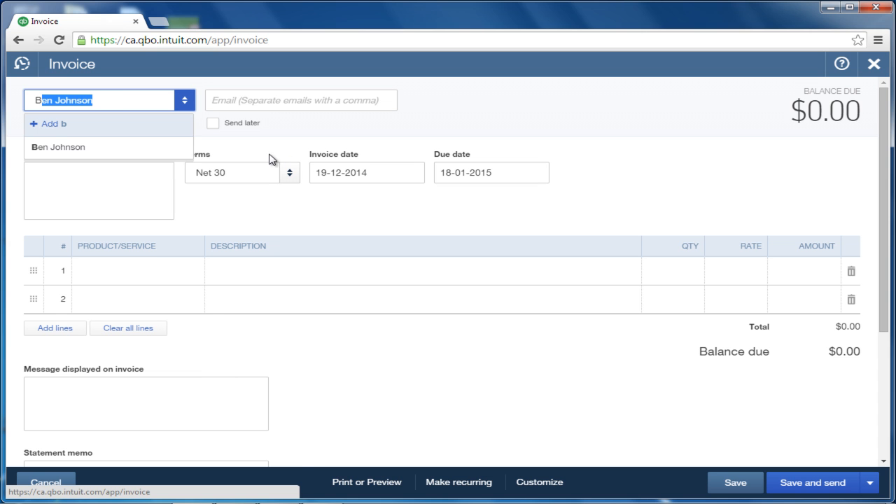
pyautogui.click(59, 147)
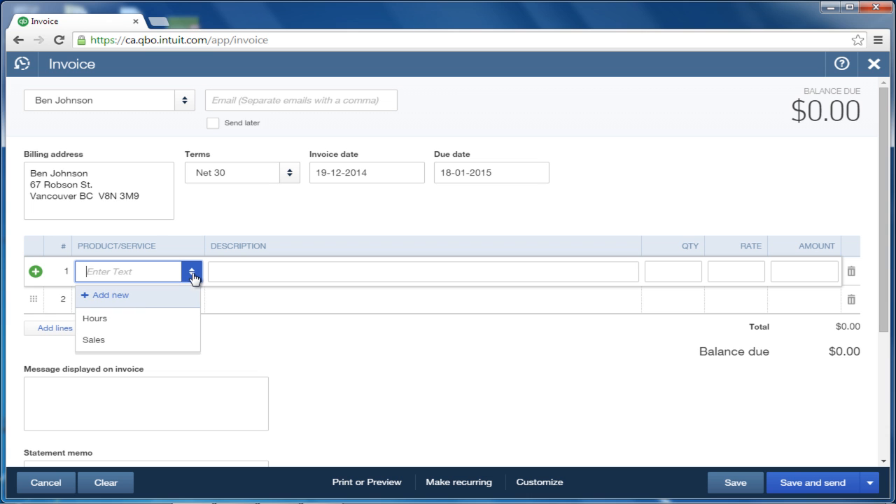
pyautogui.click(95, 318)
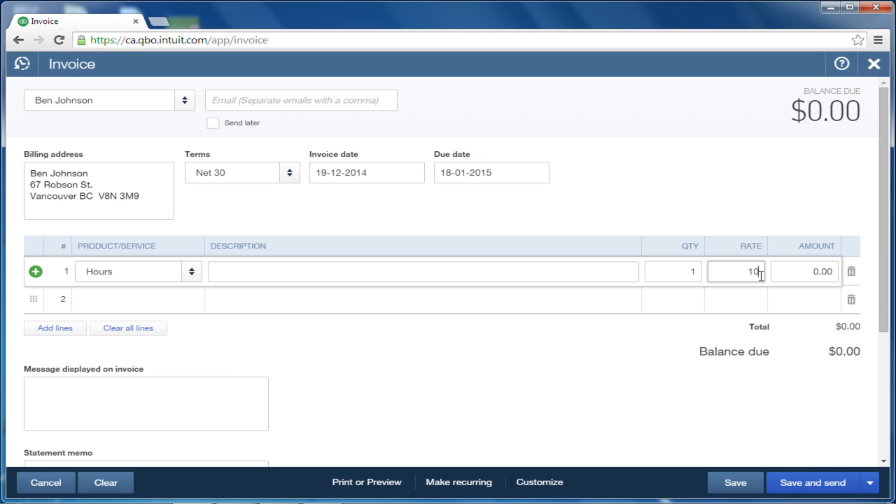
pyautogui.press('Tab')
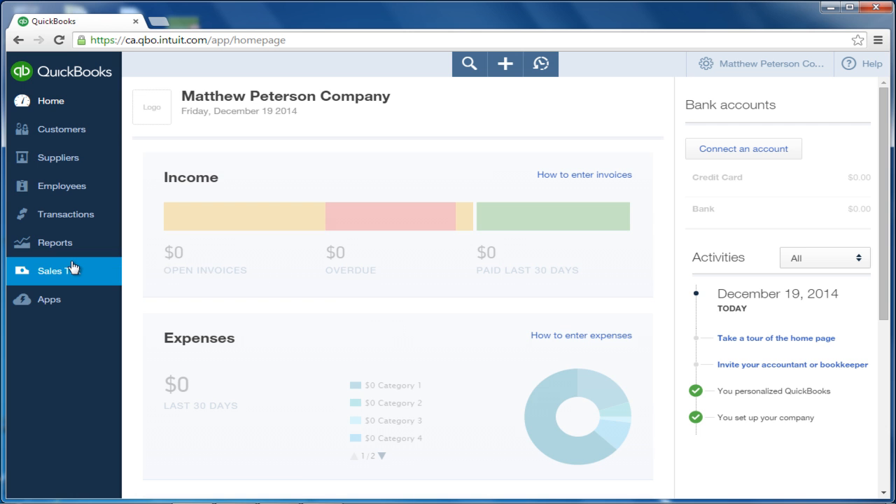
# Go to the Sales Tax area from the left navigation.
pyautogui.click(58, 271)
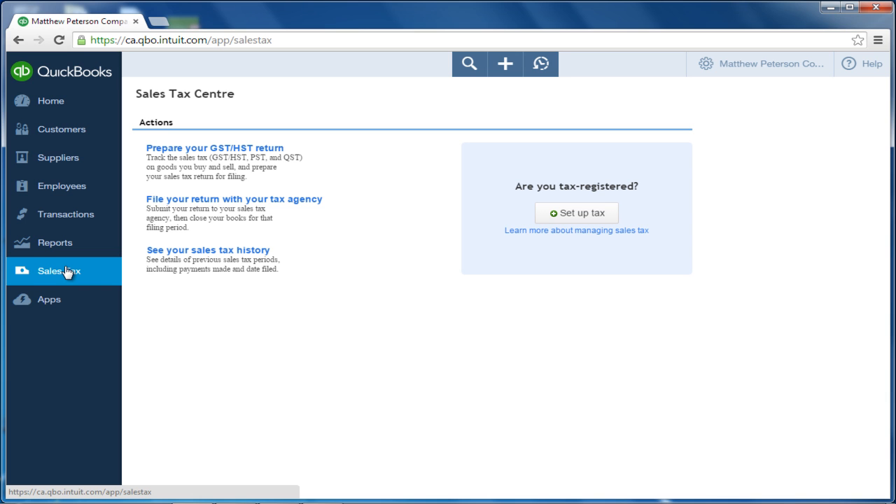
pyautogui.moveTo(230, 262)
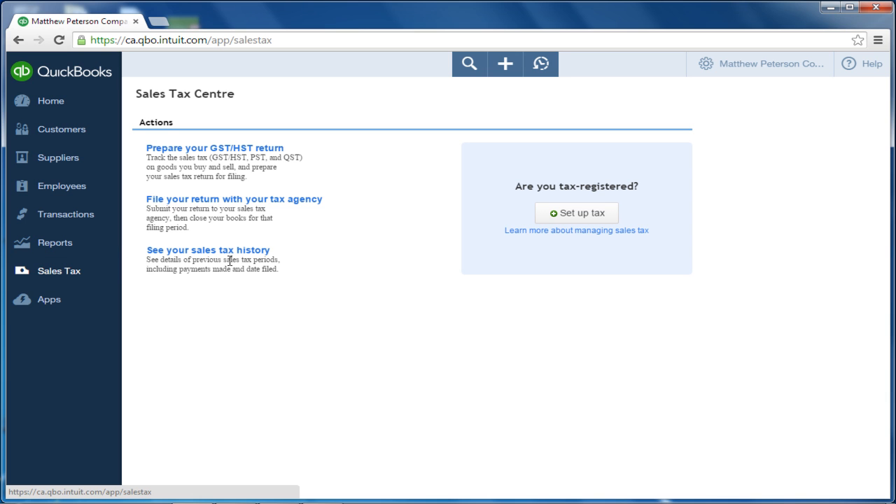
pyautogui.moveTo(571, 235)
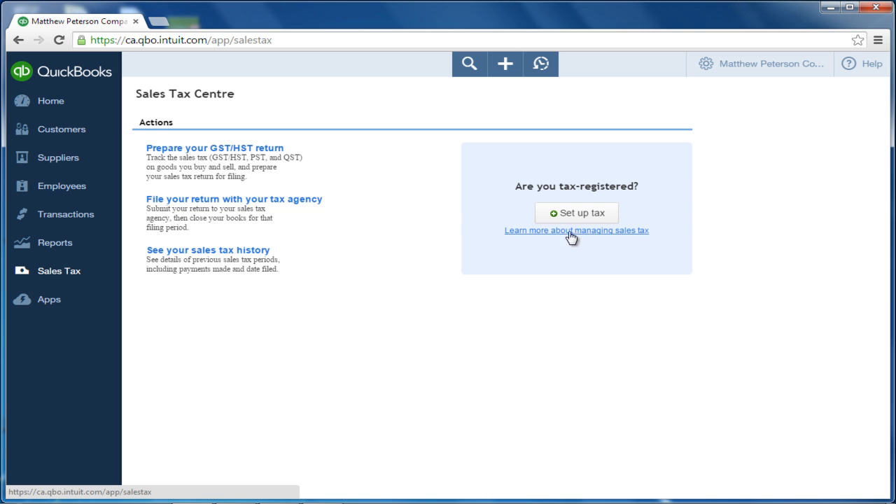
# Start GST/HST setup with business number 123456789, keeping January start, accrual and quarterly filing.
pyautogui.click(577, 213)
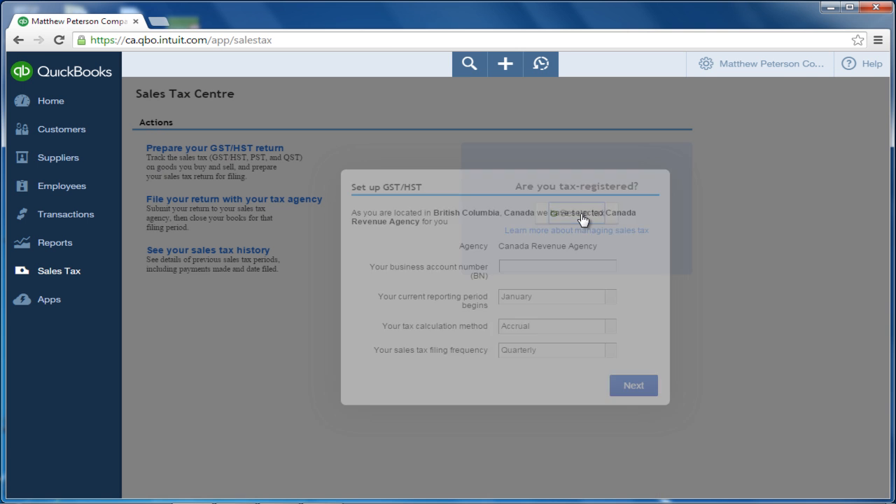
pyautogui.write('12')
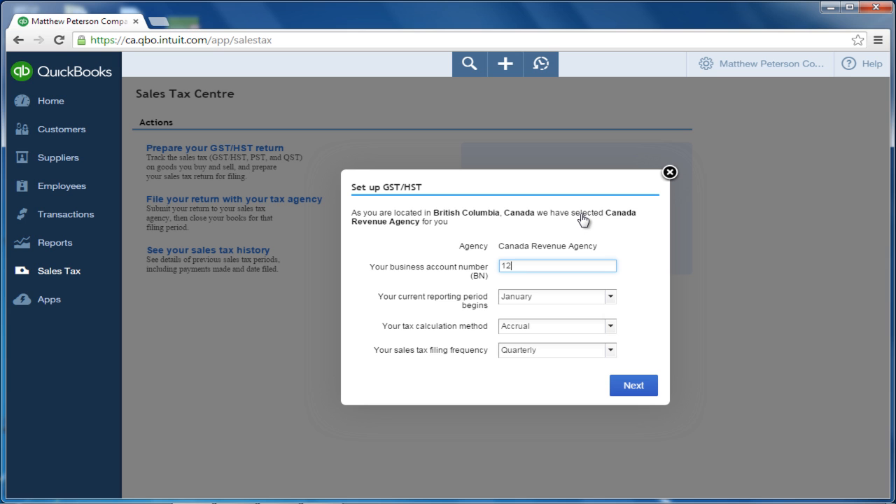
pyautogui.write('34567')
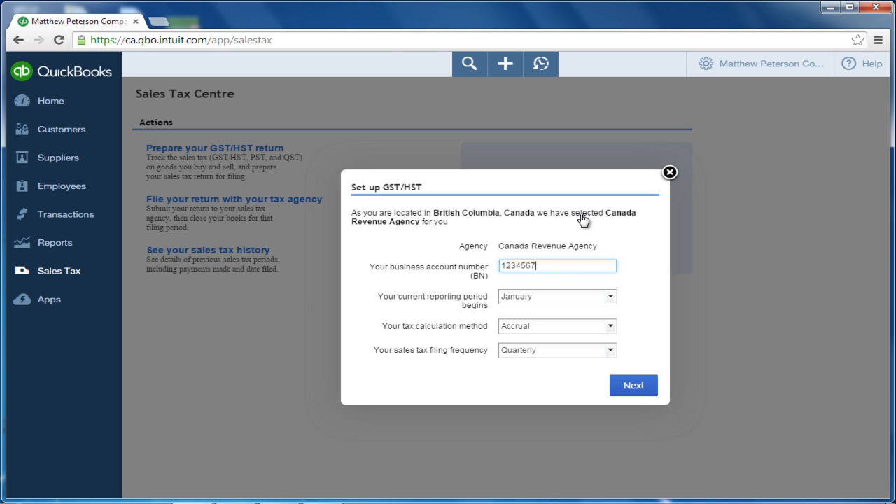
pyautogui.write('89')
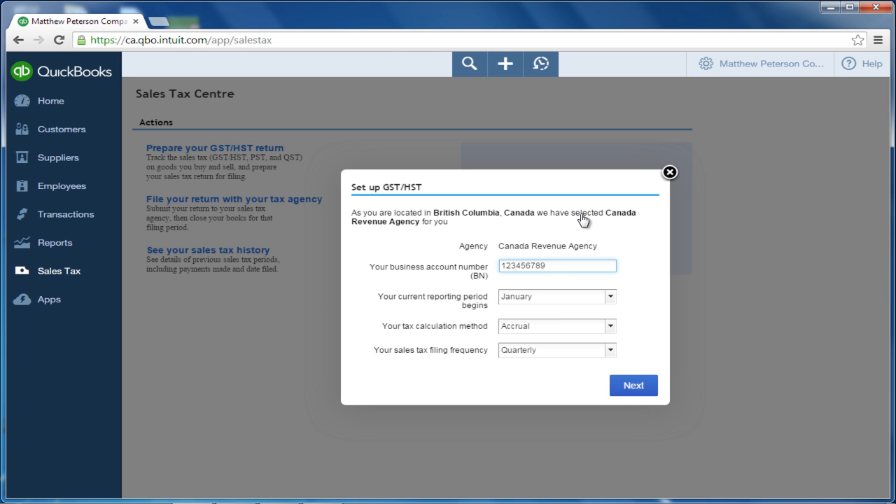
pyautogui.click(557, 266)
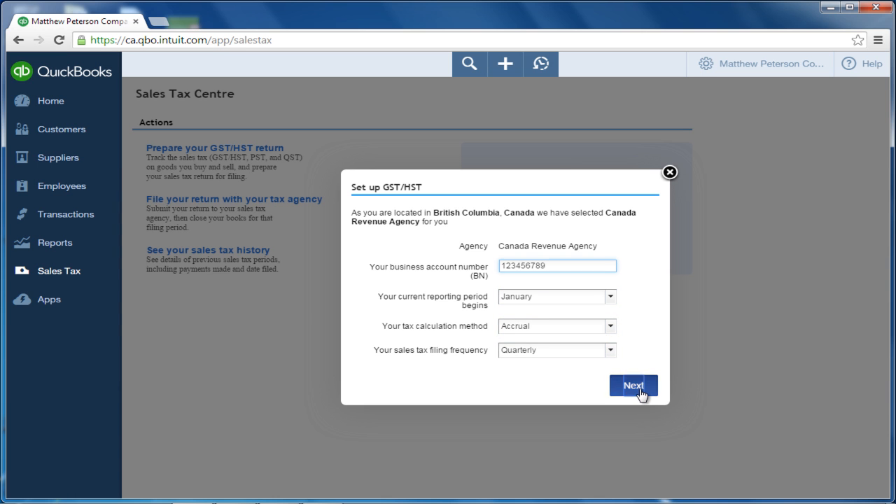
# Enter PST (BC) business number 123456 and finish setting up both taxes.
pyautogui.click(633, 385)
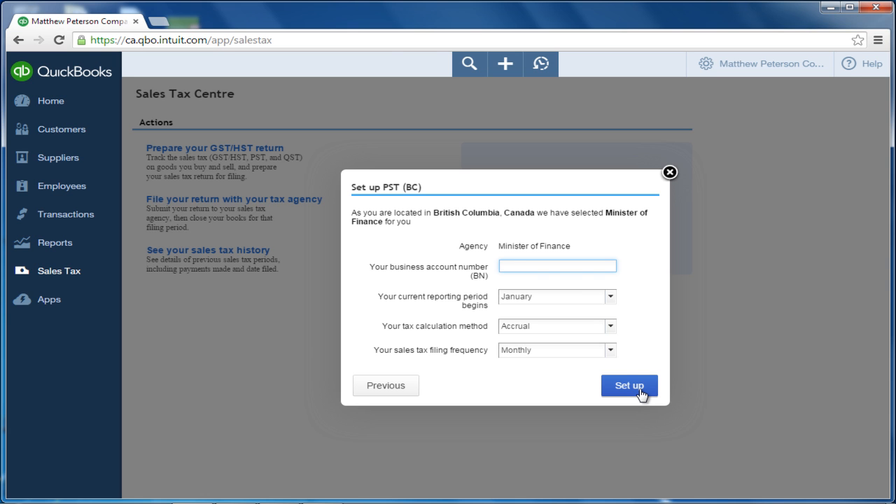
pyautogui.write('12')
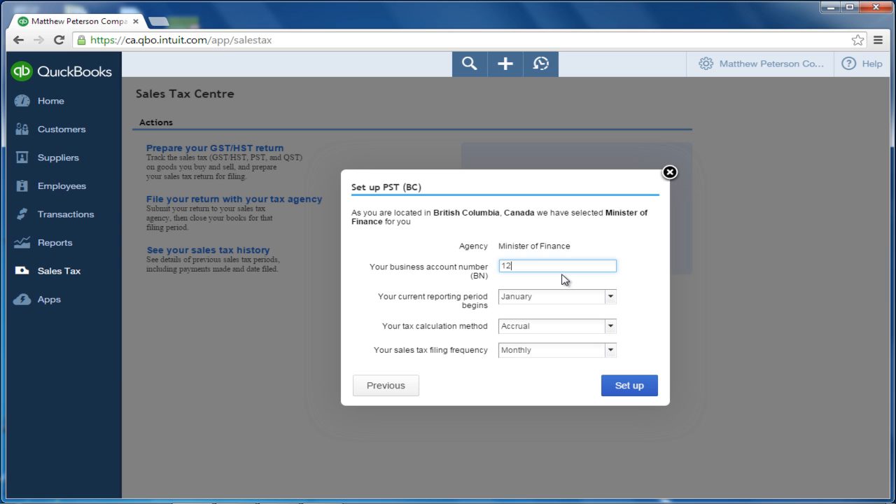
pyautogui.write('3456')
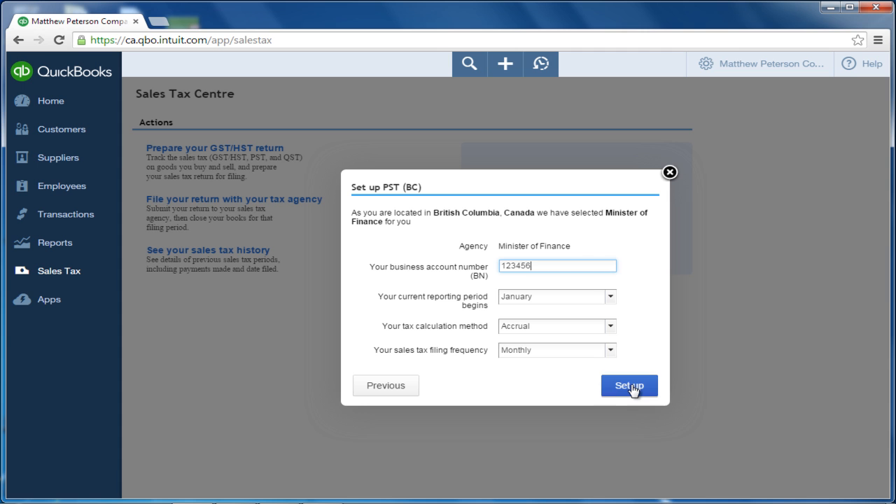
pyautogui.click(628, 385)
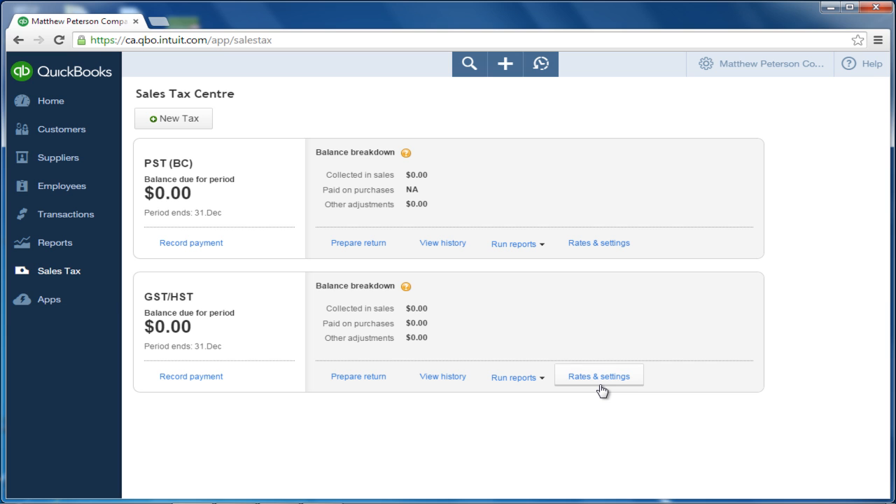
pyautogui.moveTo(606, 382)
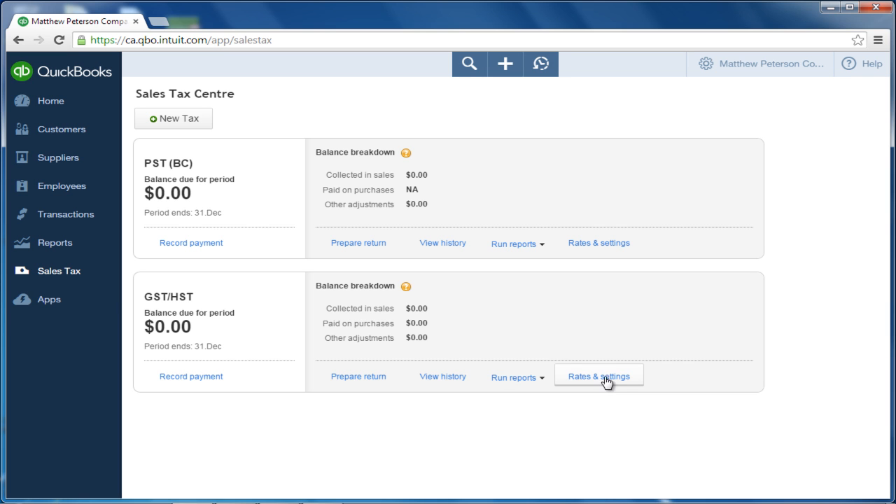
pyautogui.moveTo(613, 243)
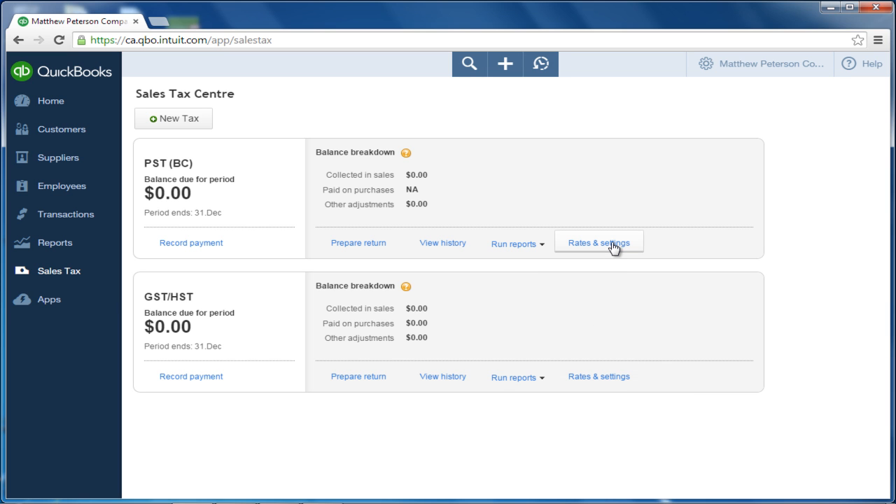
pyautogui.click(599, 242)
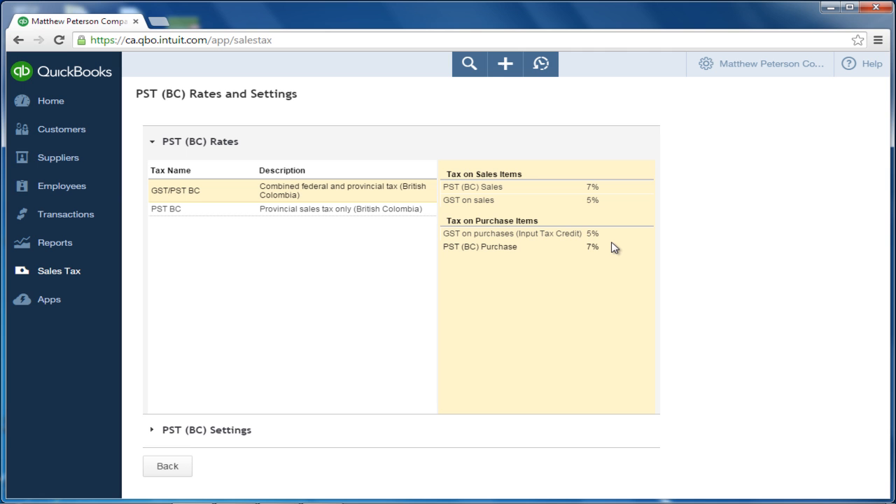
pyautogui.moveTo(305, 316)
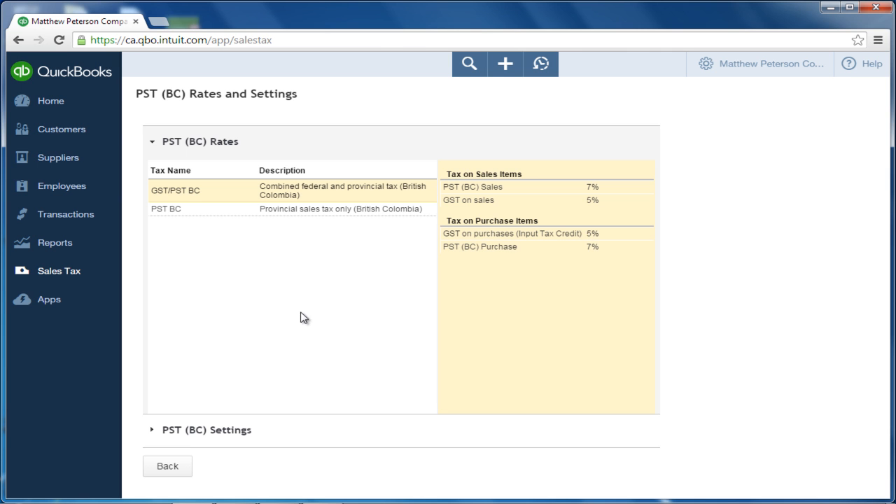
pyautogui.click(166, 465)
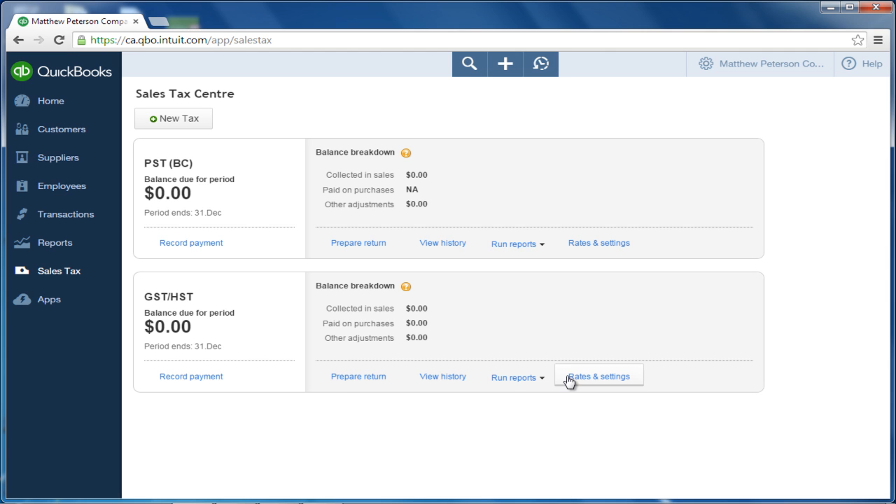
pyautogui.click(599, 375)
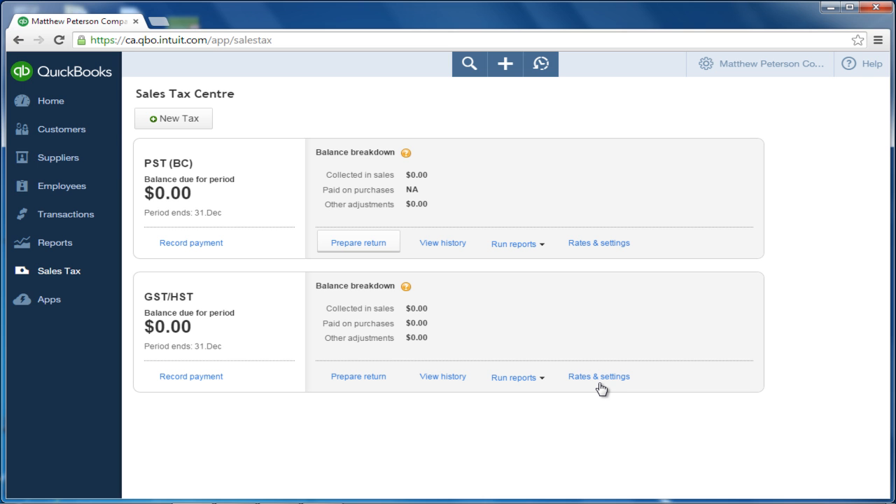
pyautogui.moveTo(283, 166)
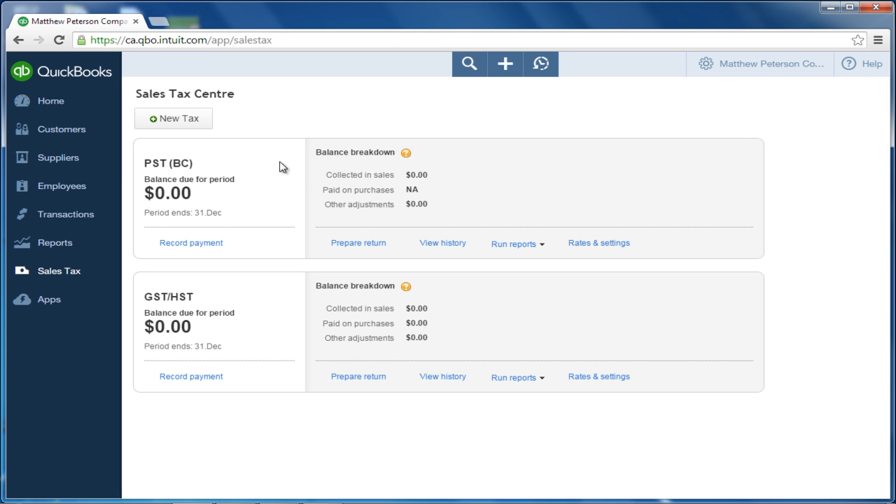
# Start adding a tax and choose 'Sales tax for another province/territory'.
pyautogui.click(174, 118)
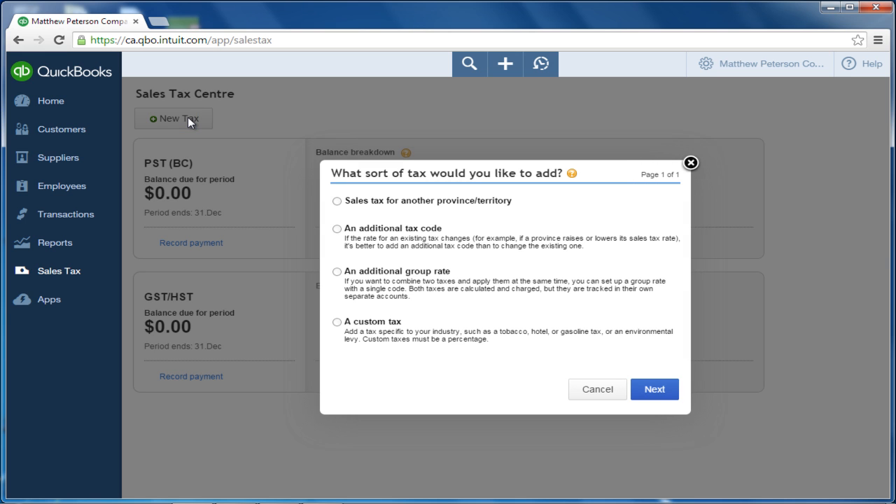
pyautogui.moveTo(358, 207)
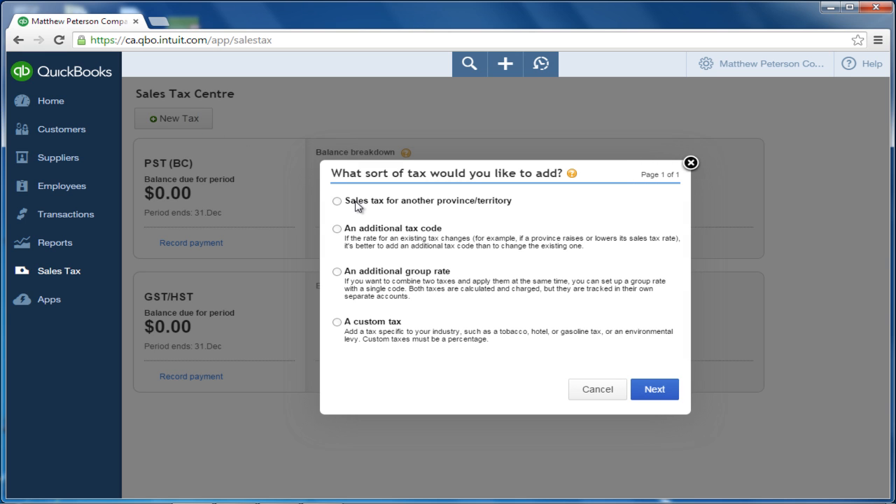
pyautogui.moveTo(367, 212)
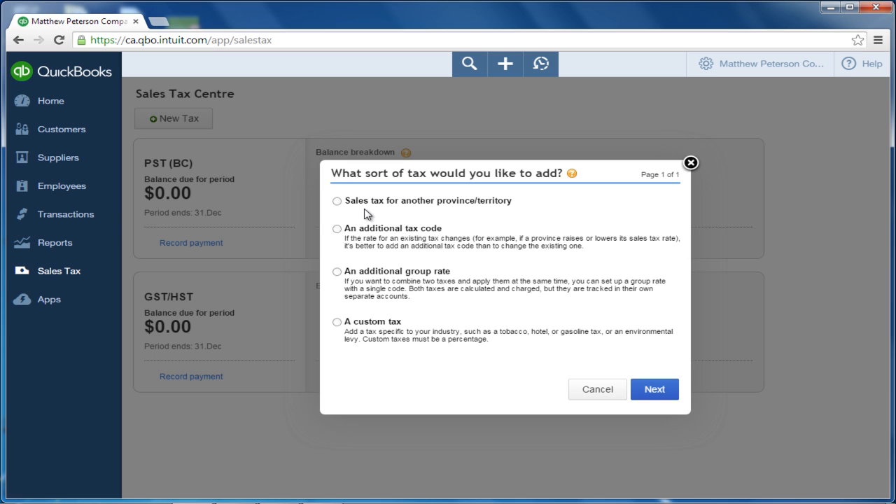
pyautogui.moveTo(454, 241)
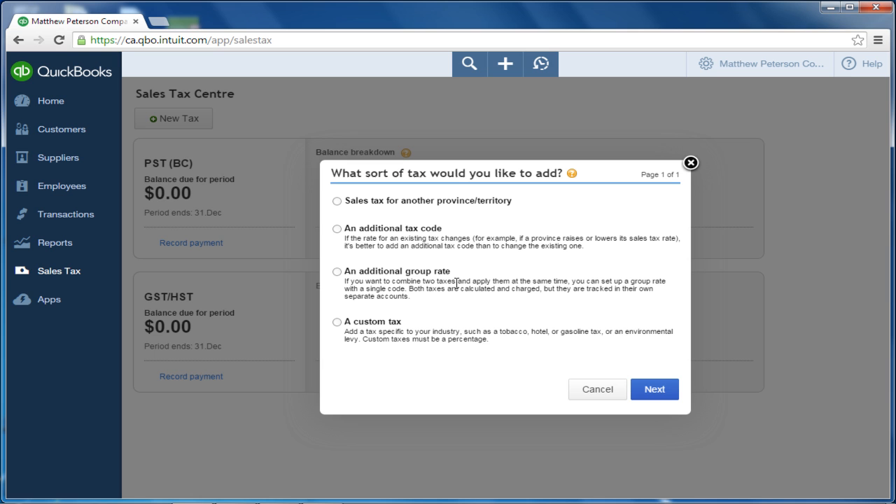
pyautogui.moveTo(436, 332)
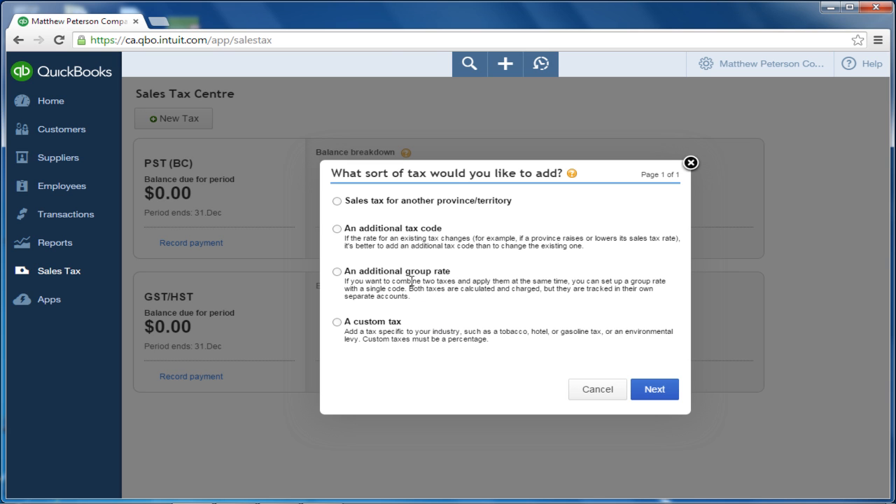
pyautogui.click(336, 202)
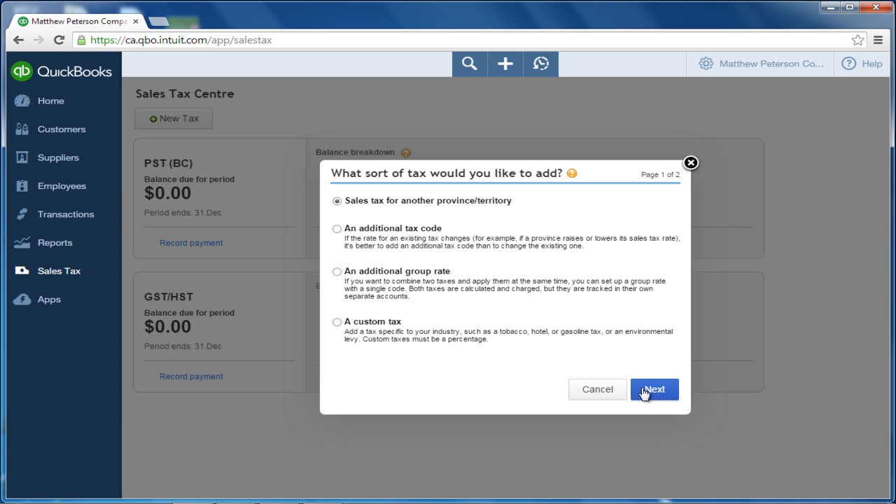
# Pick Ontario as the additional province and finish the wizard.
pyautogui.click(654, 389)
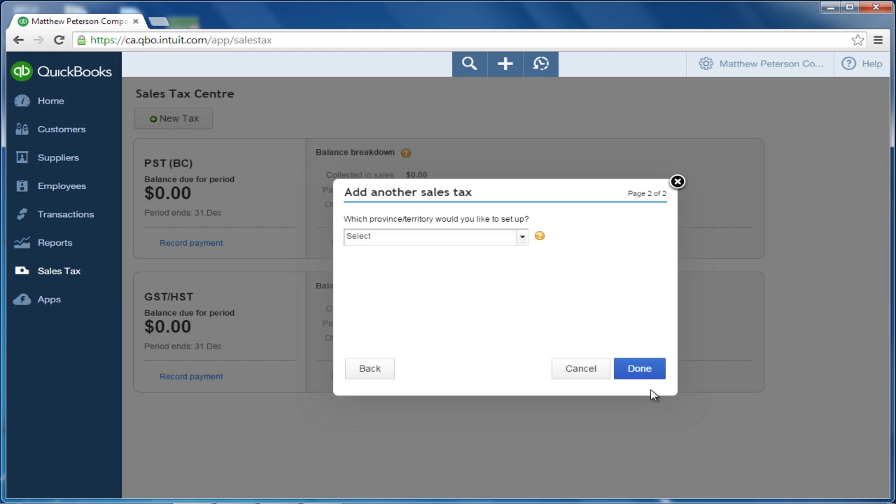
pyautogui.moveTo(598, 288)
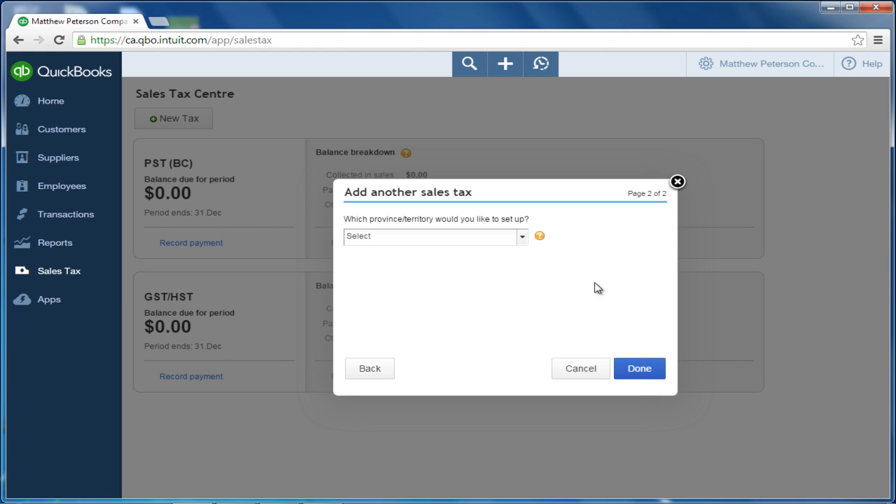
pyautogui.click(520, 235)
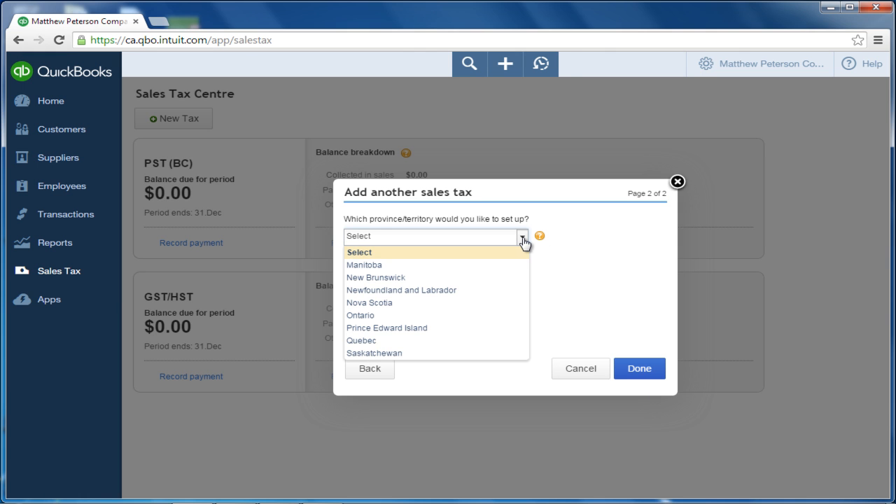
pyautogui.moveTo(394, 315)
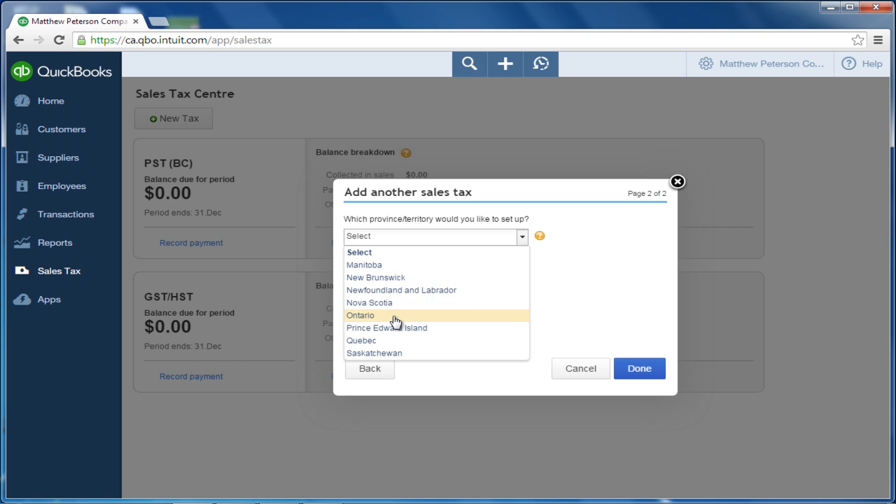
pyautogui.click(361, 315)
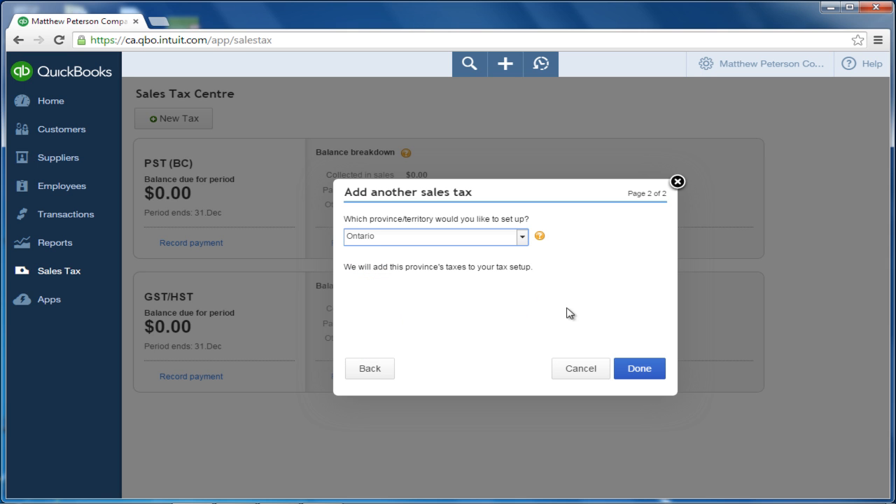
pyautogui.click(638, 368)
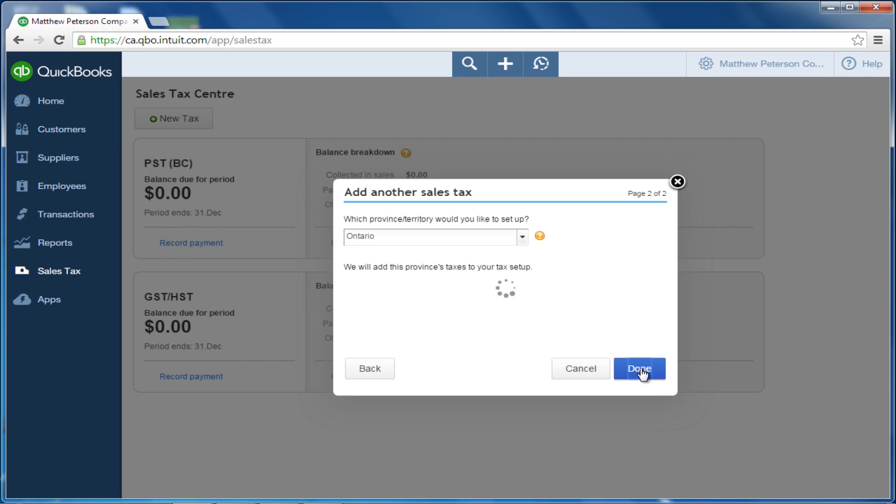
pyautogui.click(639, 368)
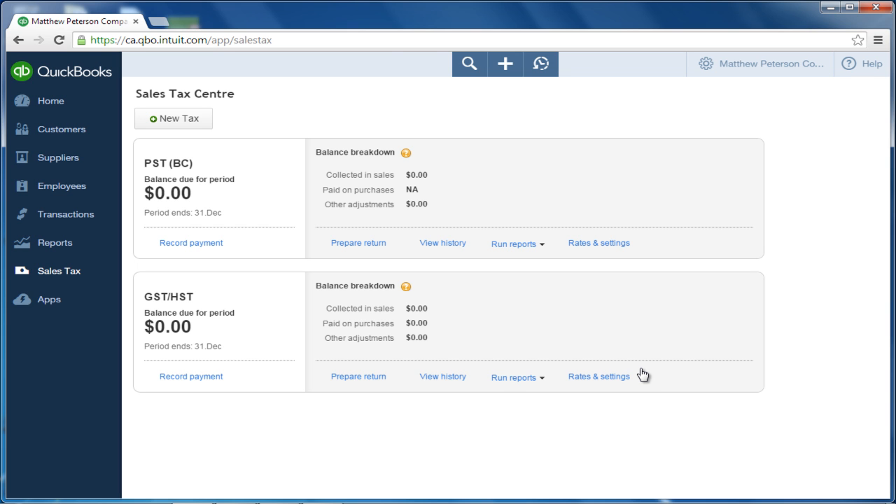
pyautogui.moveTo(739, 254)
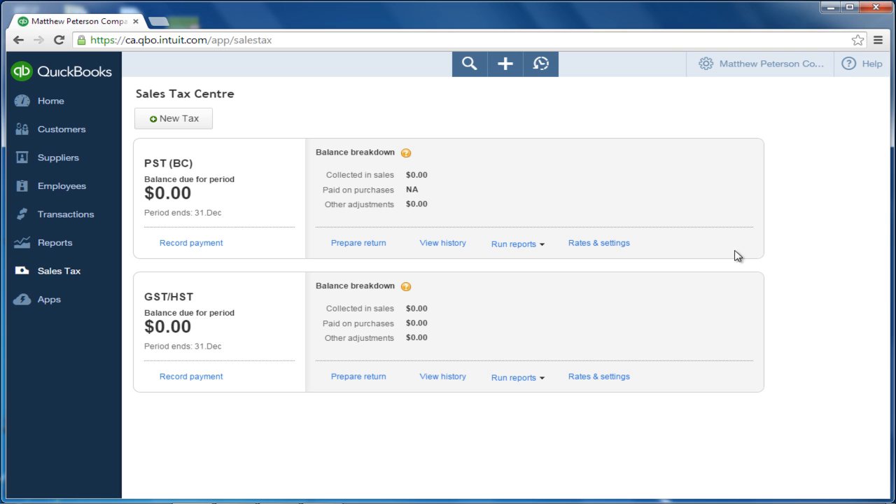
# View the Chart of Accounts from the gear menu, reviewing the GST/HST and PST (BC) accounts.
pyautogui.click(767, 65)
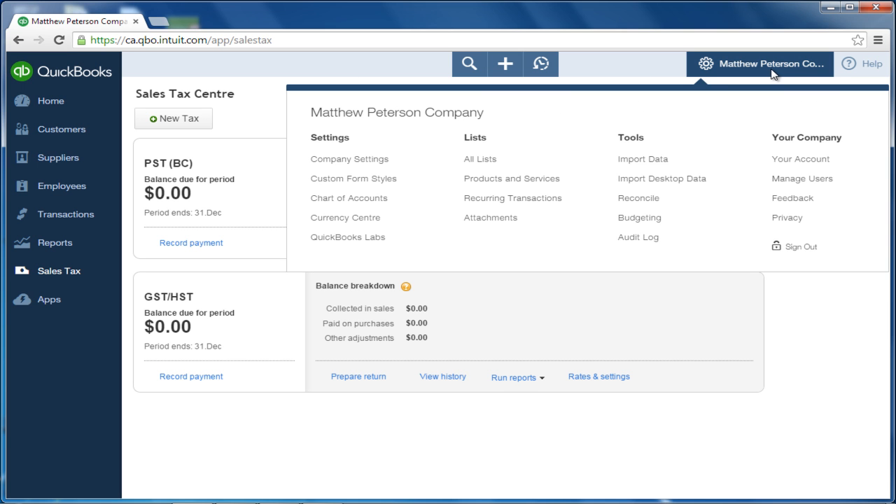
pyautogui.moveTo(385, 143)
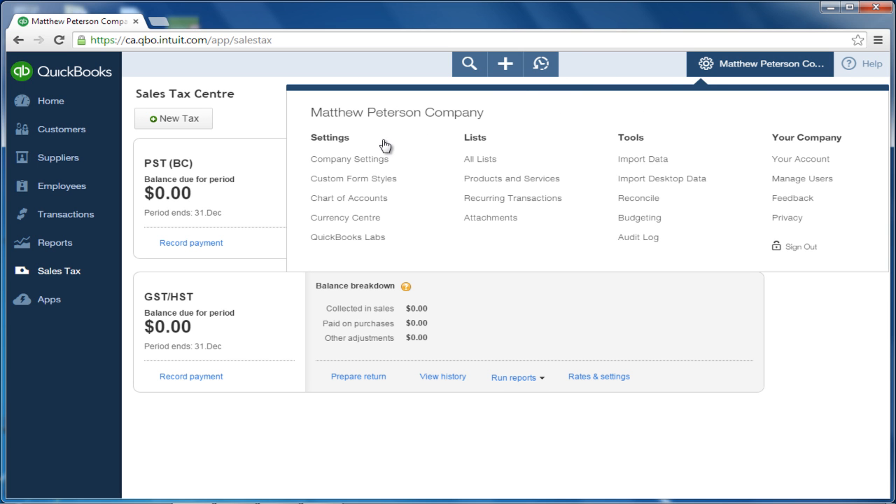
pyautogui.click(348, 199)
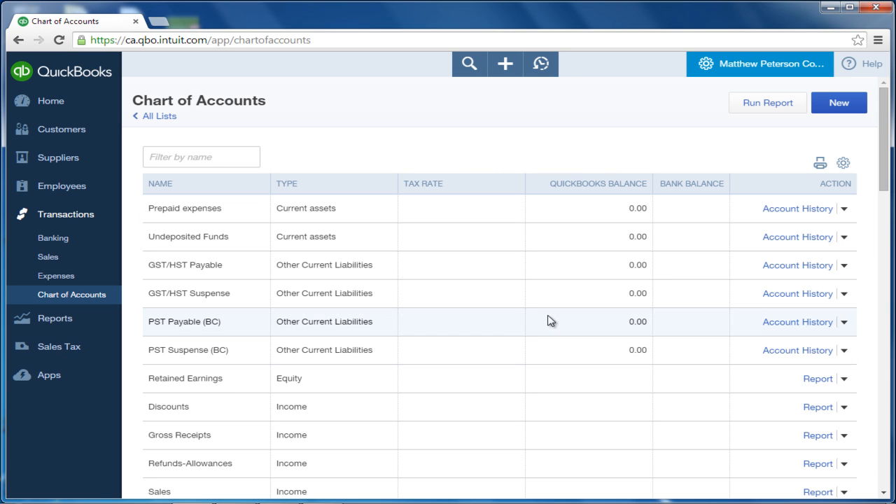
pyautogui.moveTo(526, 273)
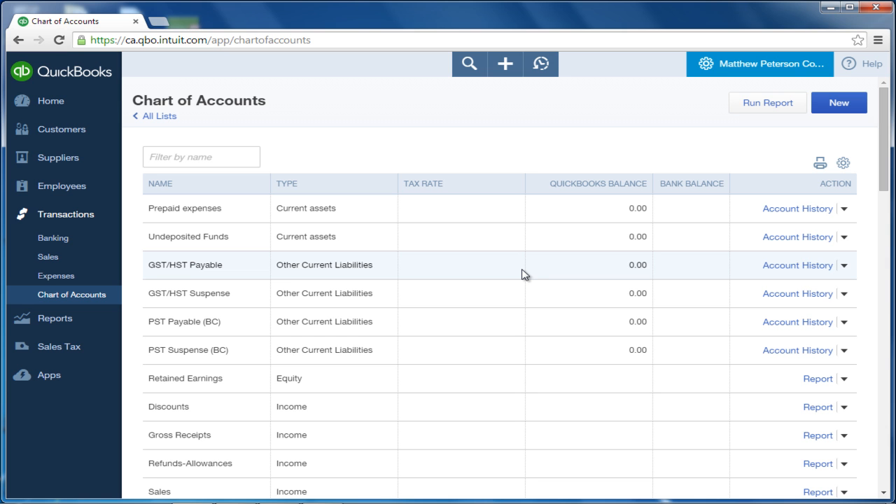
pyautogui.moveTo(506, 329)
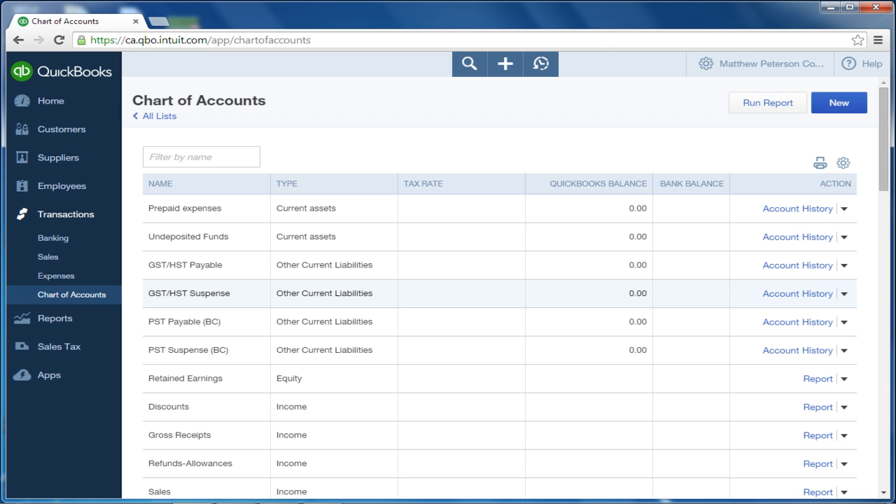
pyautogui.moveTo(515, 153)
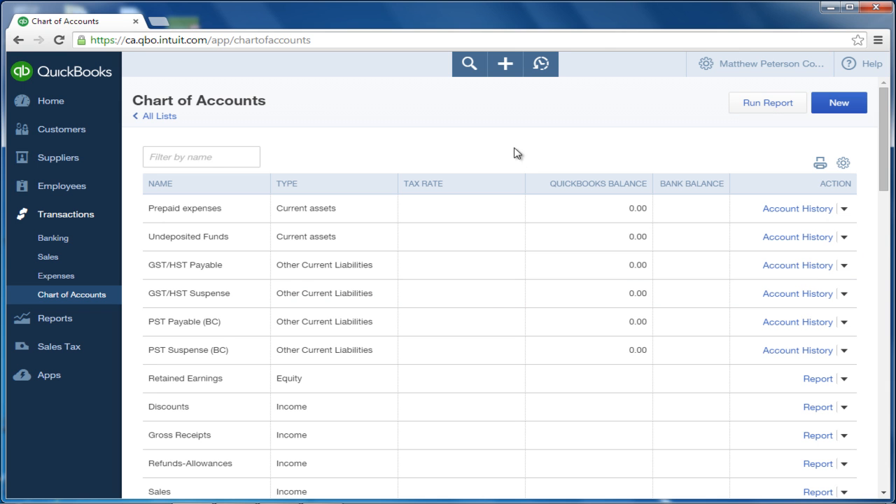
pyautogui.click(504, 64)
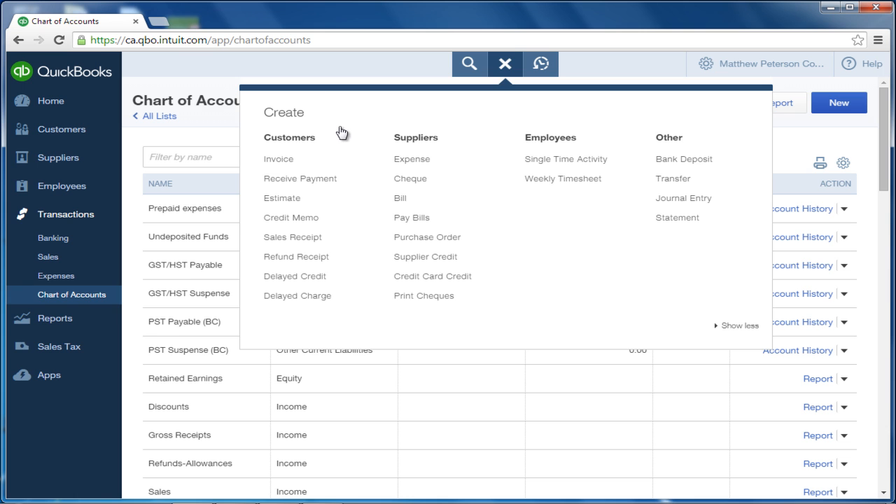
# Start a new invoice from the Create menu and begin its first line.
pyautogui.click(279, 159)
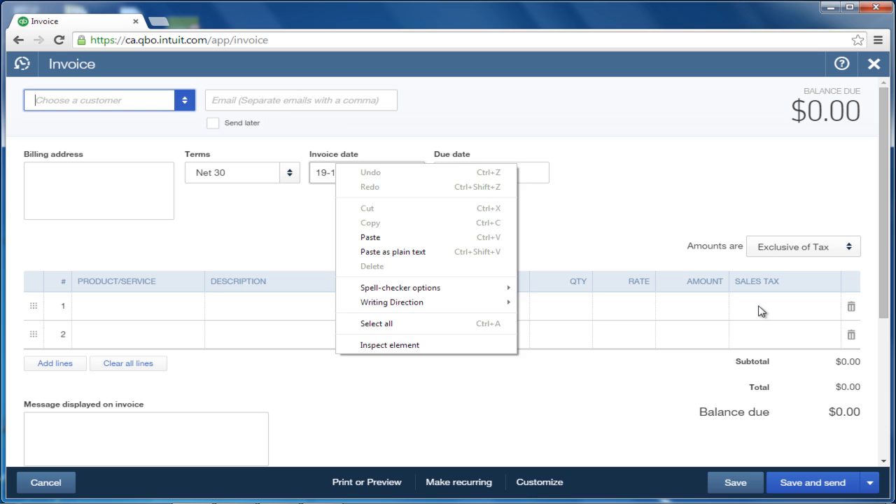
pyautogui.click(777, 306)
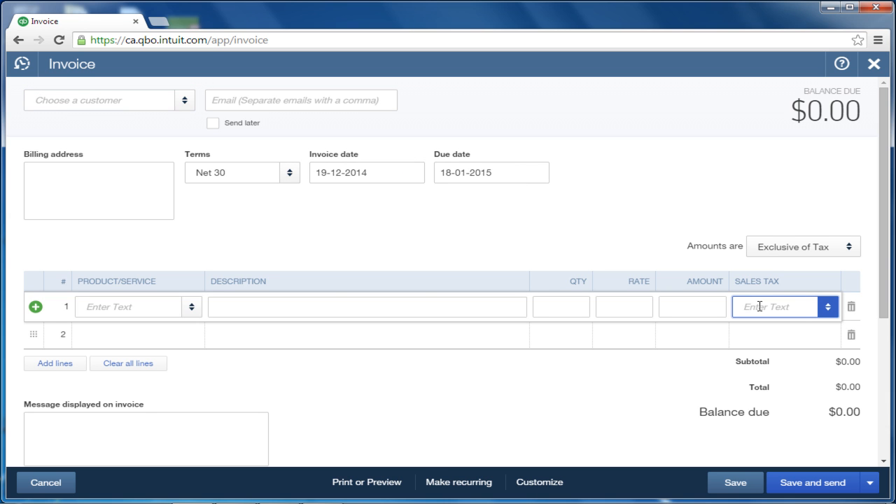
pyautogui.moveTo(851, 251)
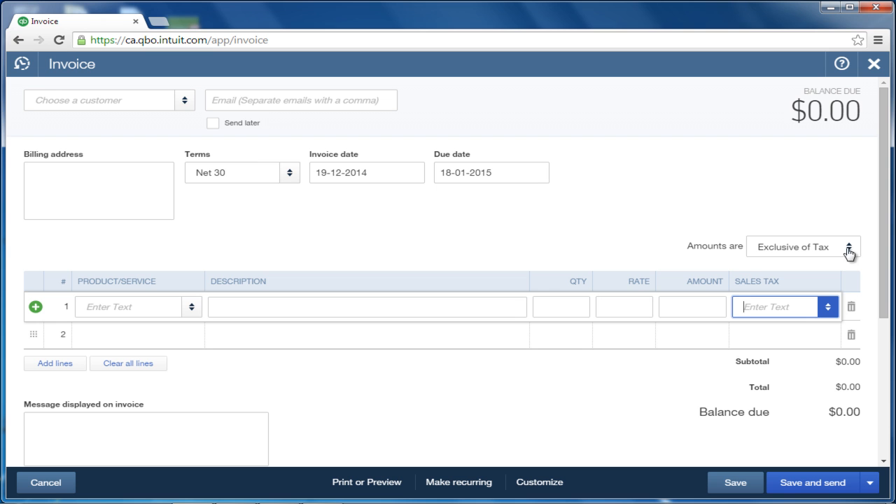
pyautogui.click(109, 101)
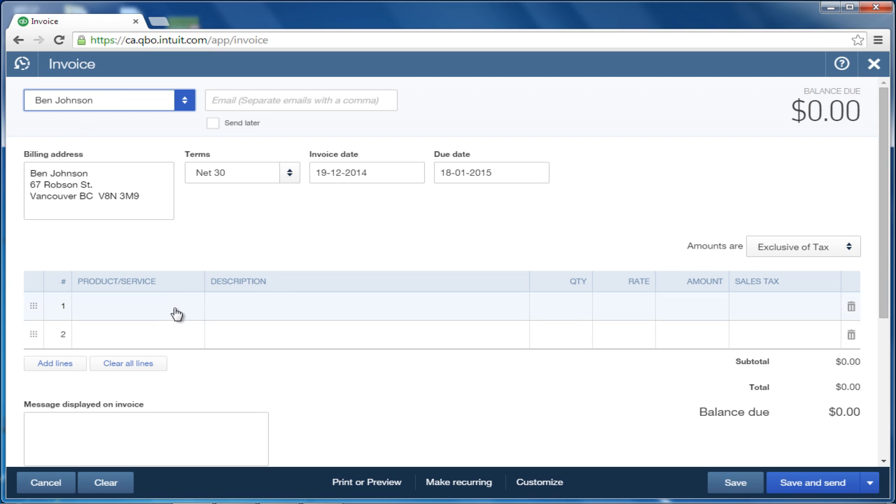
# Bill the line as Hours at 1,000 with GST/PST BC (12%) tax, totalling $1,120, then switch company.
pyautogui.click(137, 307)
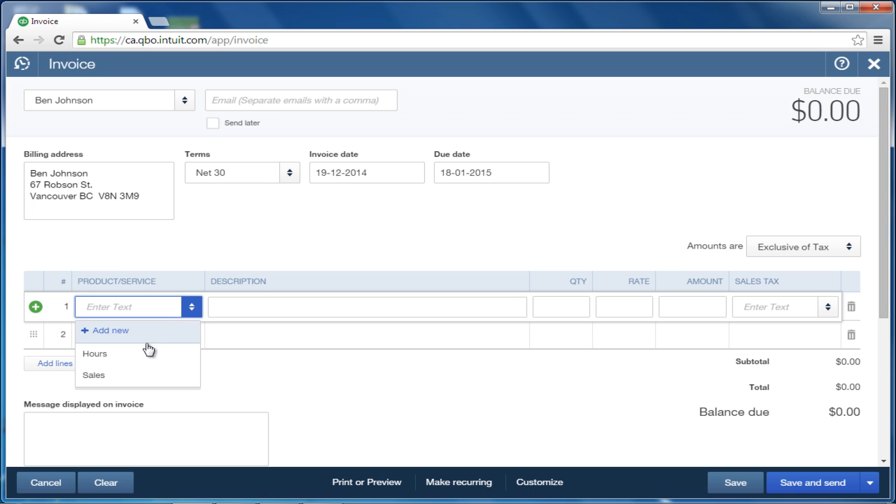
pyautogui.click(95, 353)
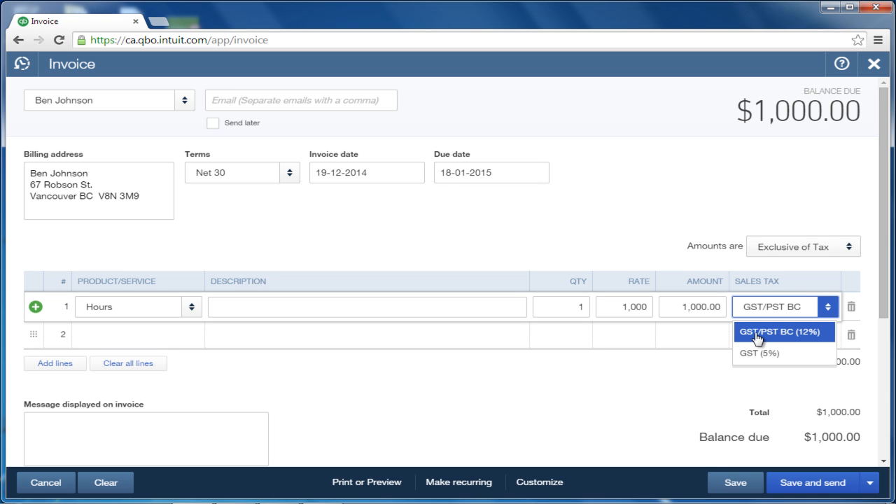
pyautogui.click(781, 332)
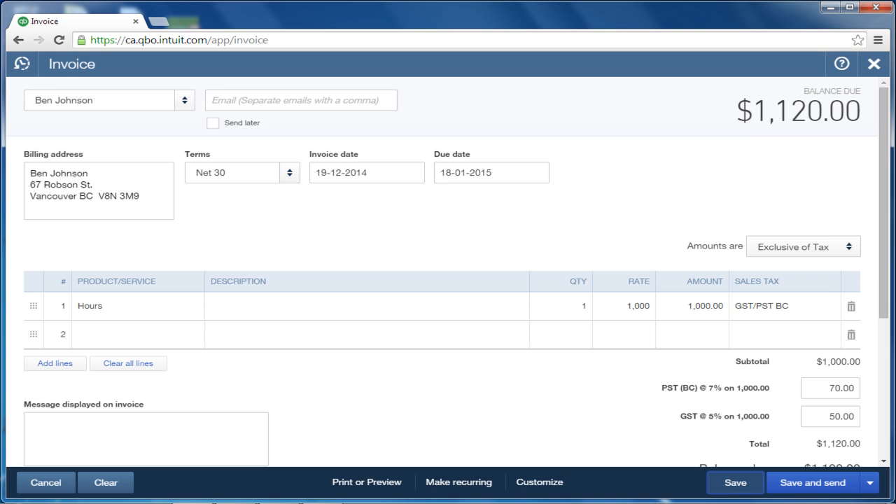
pyautogui.click(734, 482)
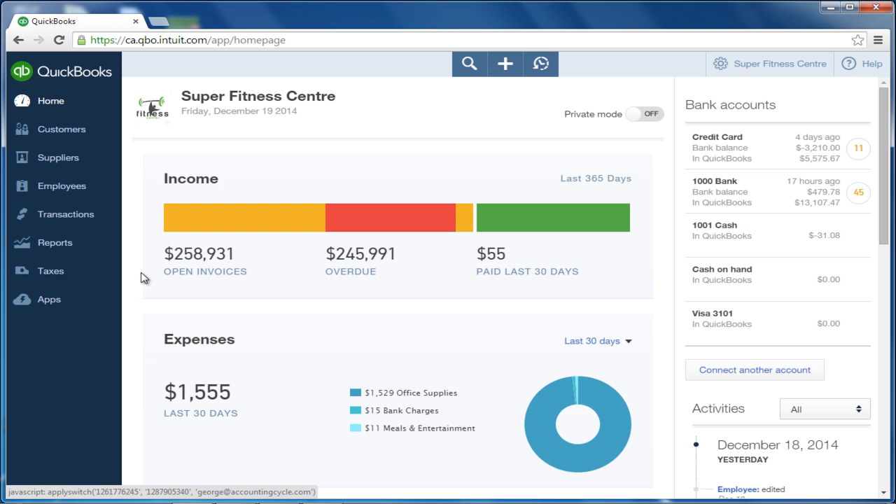
pyautogui.moveTo(124, 280)
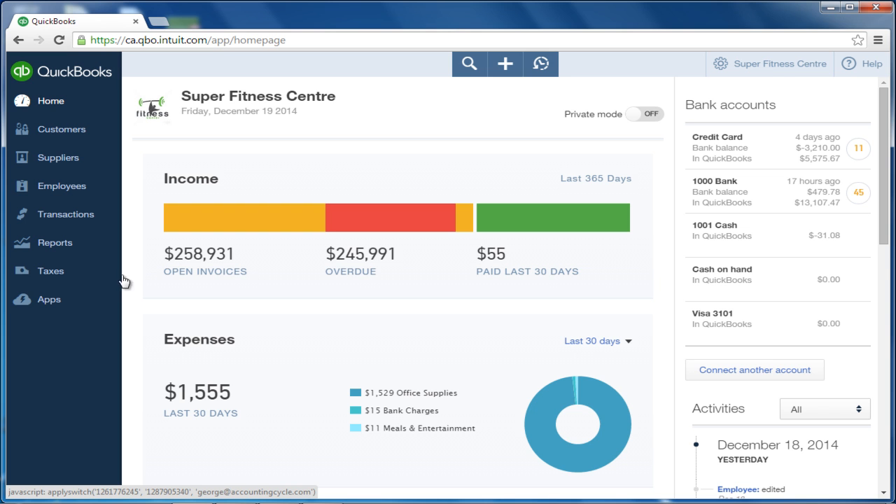
# Go to Taxes > Sales Tax and list the GST/HST reports.
pyautogui.click(50, 271)
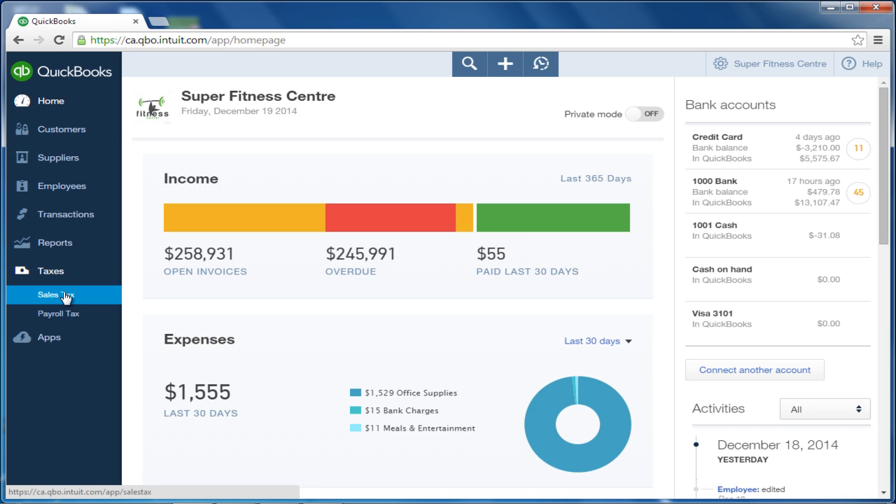
pyautogui.click(55, 294)
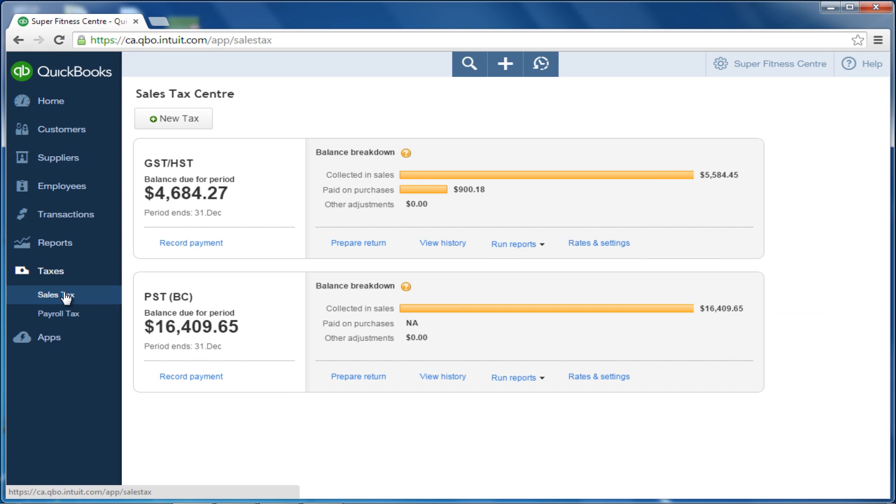
pyautogui.moveTo(106, 290)
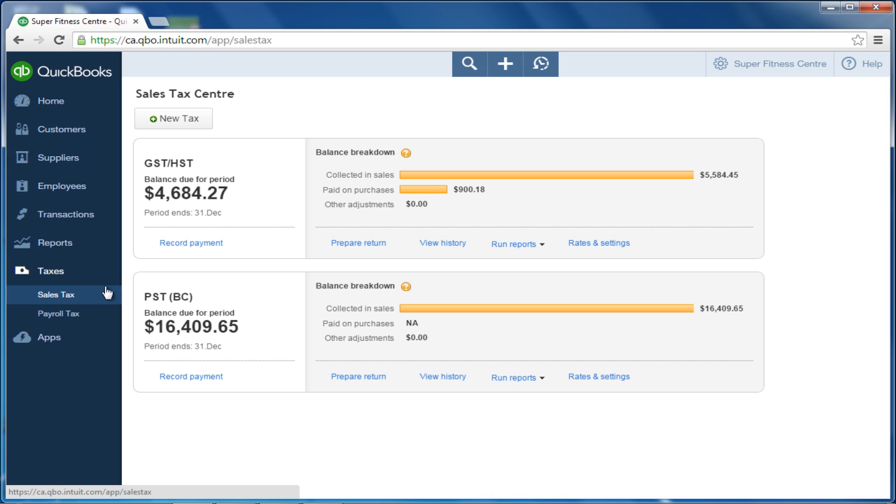
pyautogui.moveTo(355, 266)
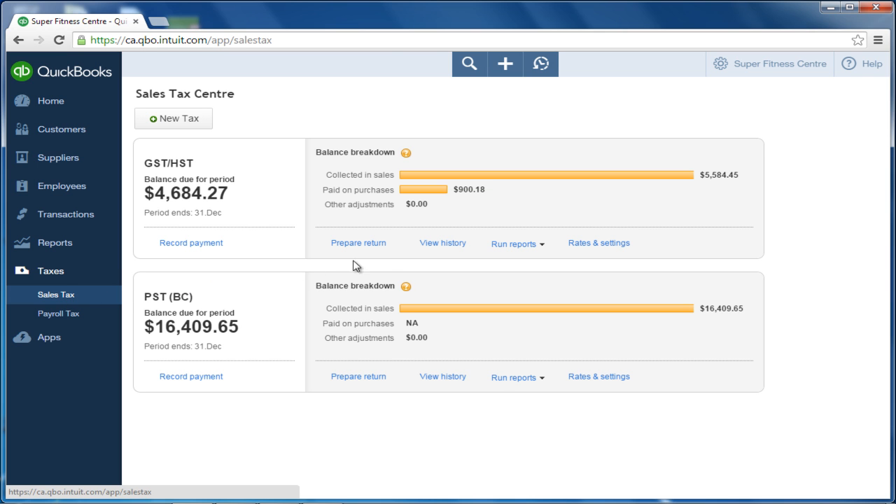
pyautogui.click(517, 244)
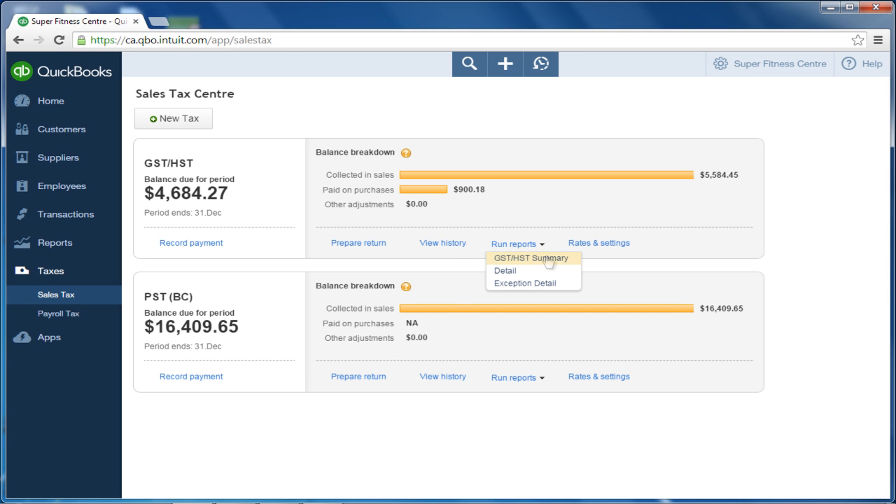
# View the GST/HST Summary report showing net tax $4,684.27, then return to the Sales Tax Centre.
pyautogui.click(533, 258)
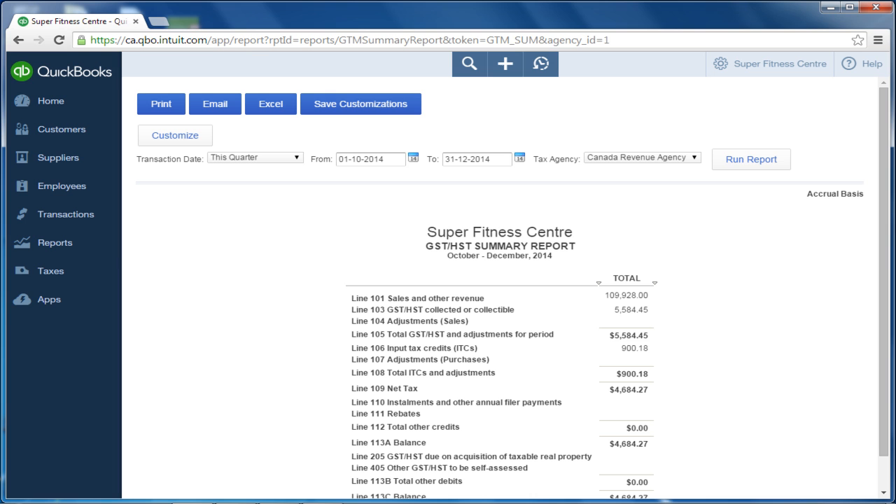
pyautogui.moveTo(215, 226)
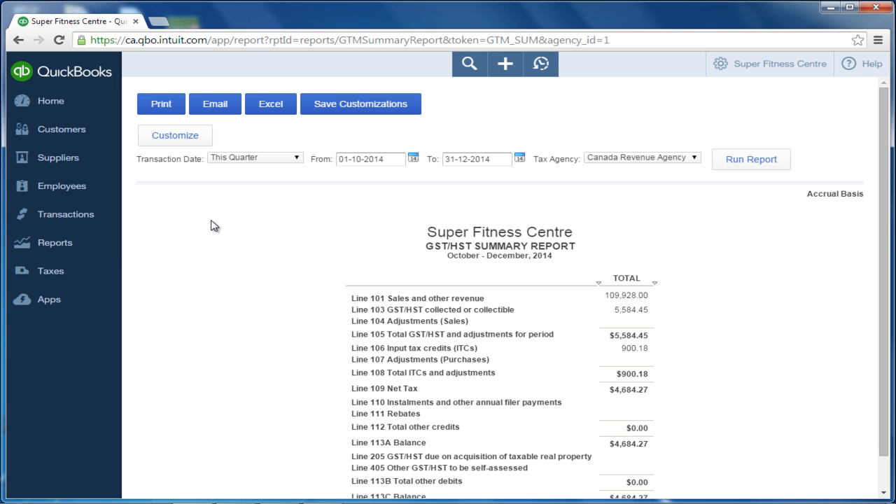
pyautogui.moveTo(20, 40)
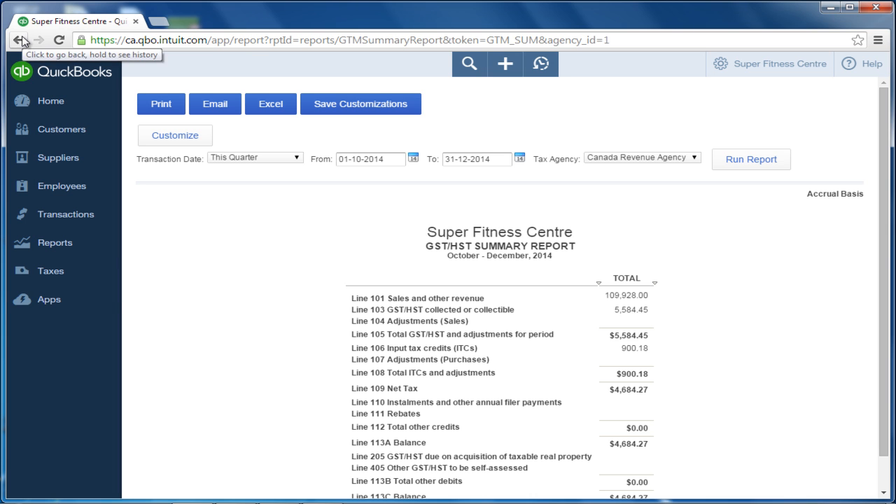
pyautogui.click(22, 39)
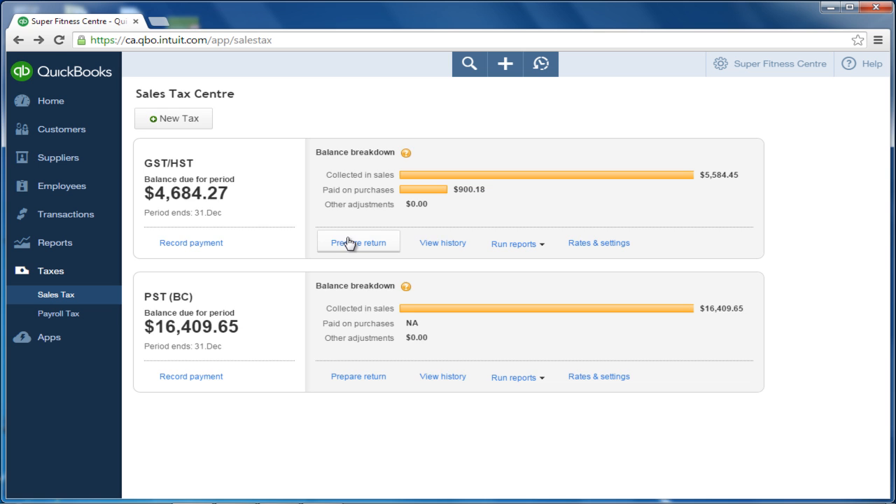
# Prepare and file the quarterly GST/HST return of $5,114.27 for October–December 2014.
pyautogui.click(359, 242)
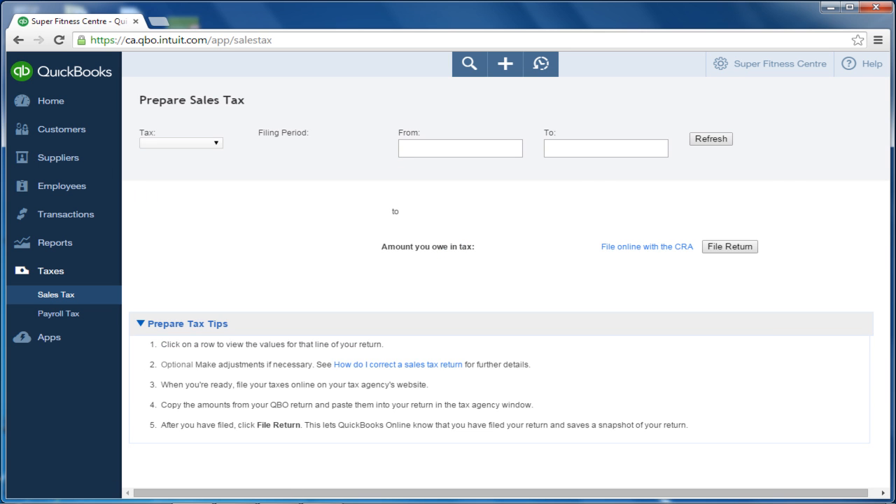
pyautogui.click(711, 139)
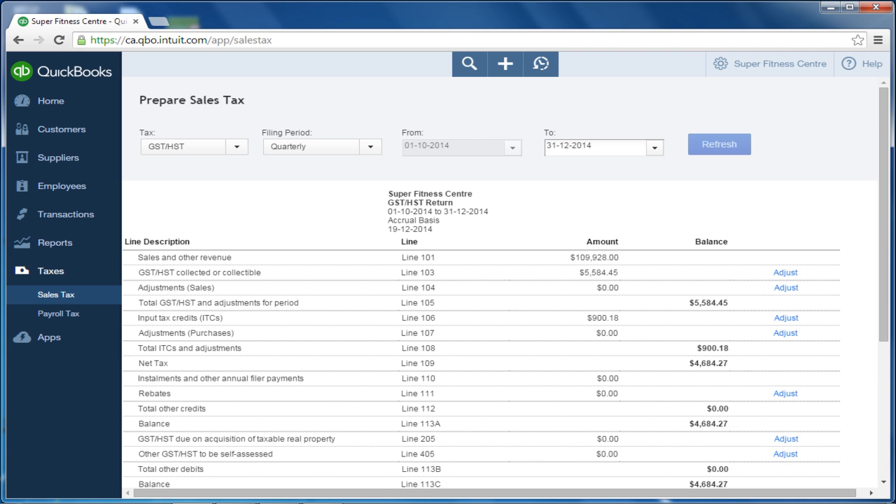
pyautogui.scroll(-3)
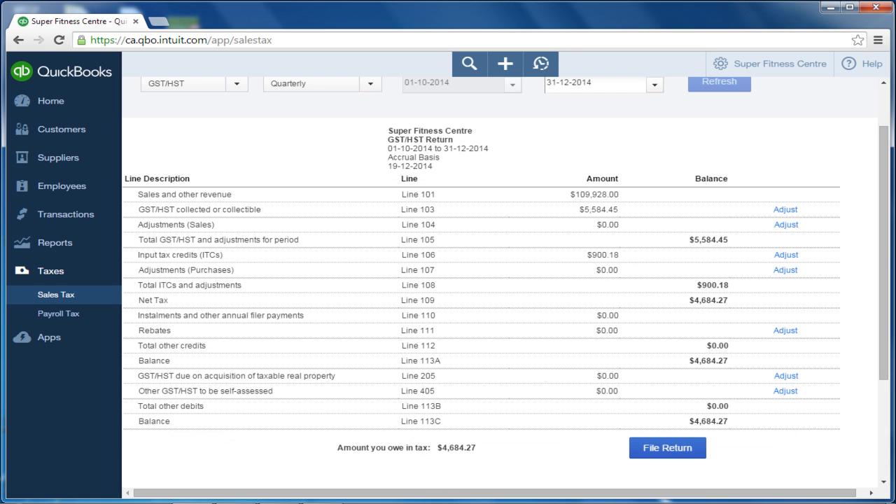
pyautogui.moveTo(683, 243)
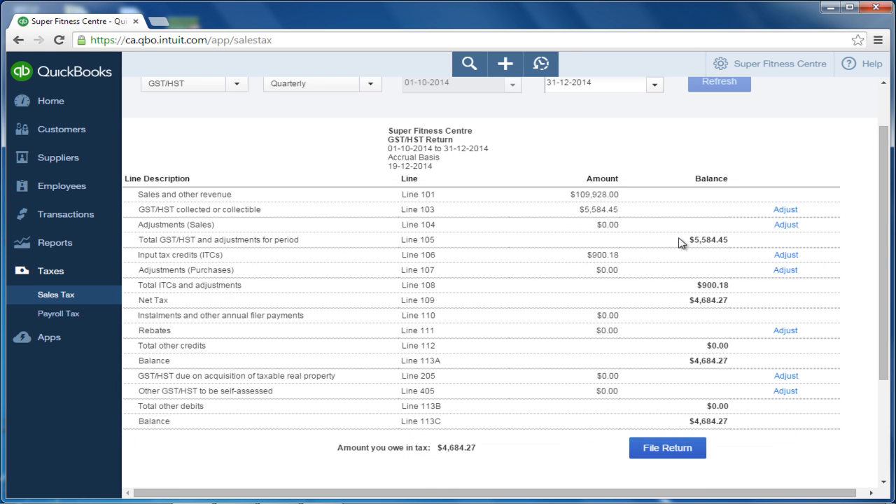
pyautogui.moveTo(686, 347)
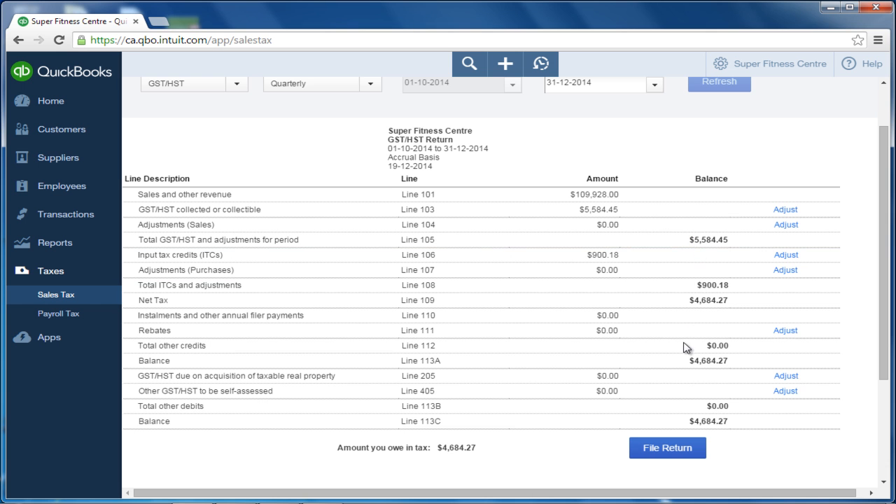
pyautogui.click(666, 447)
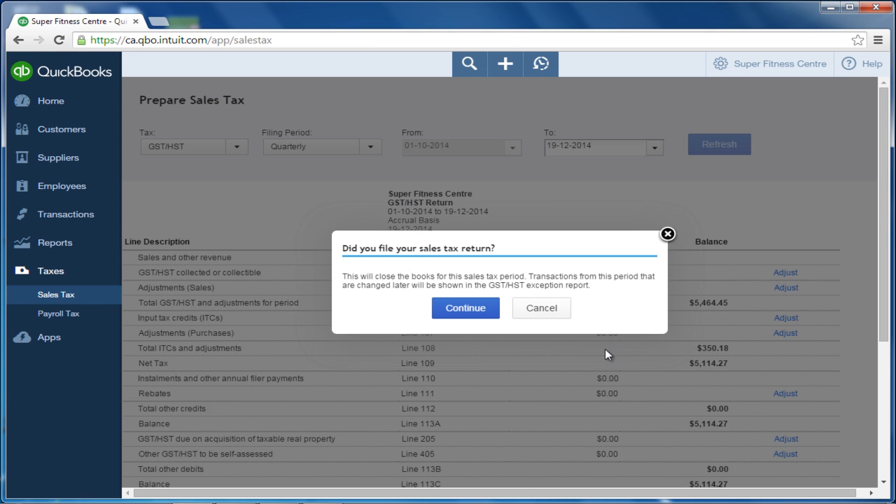
pyautogui.click(465, 308)
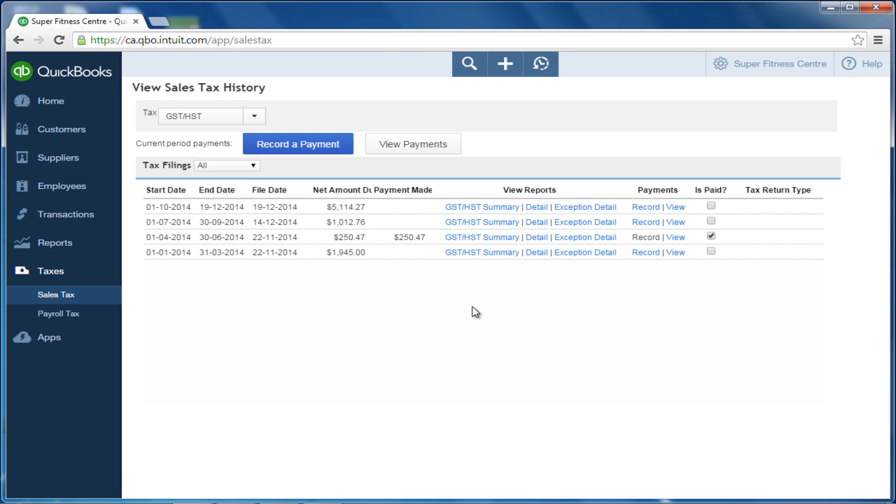
pyautogui.moveTo(504, 301)
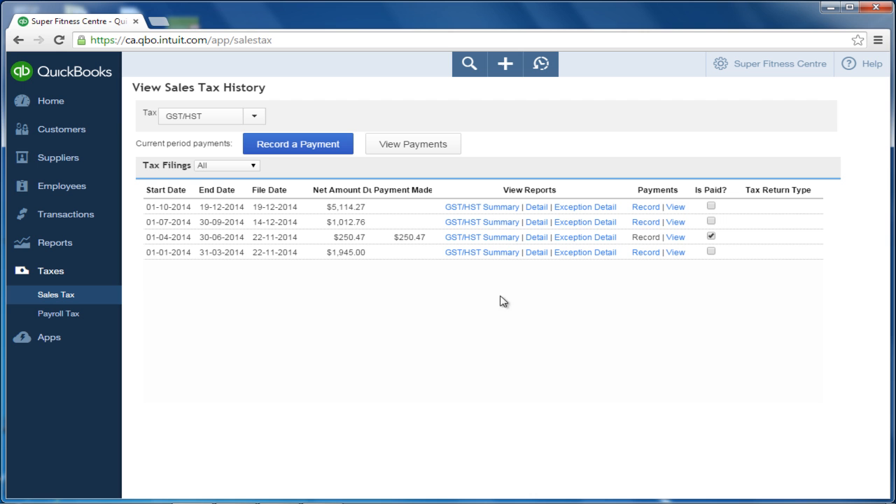
pyautogui.moveTo(644, 207)
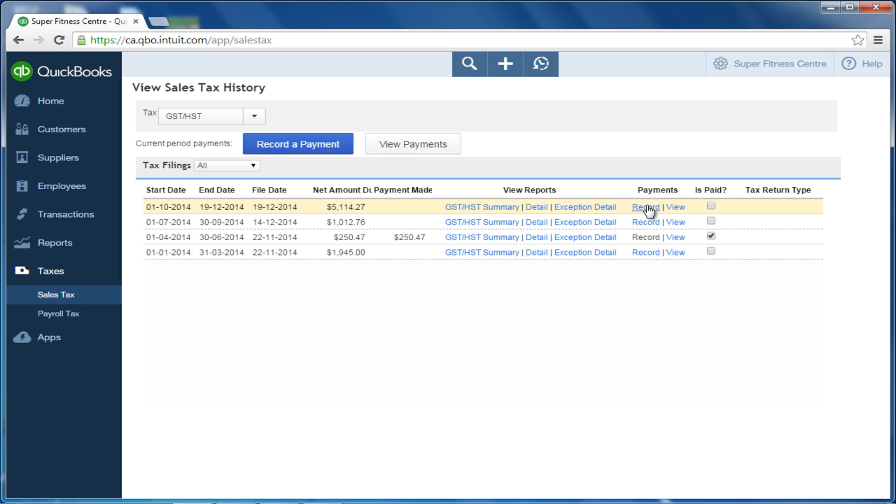
# Start recording a payment for the 01-10-2014 GST/HST filing showing $5,114.27 due.
pyautogui.click(644, 207)
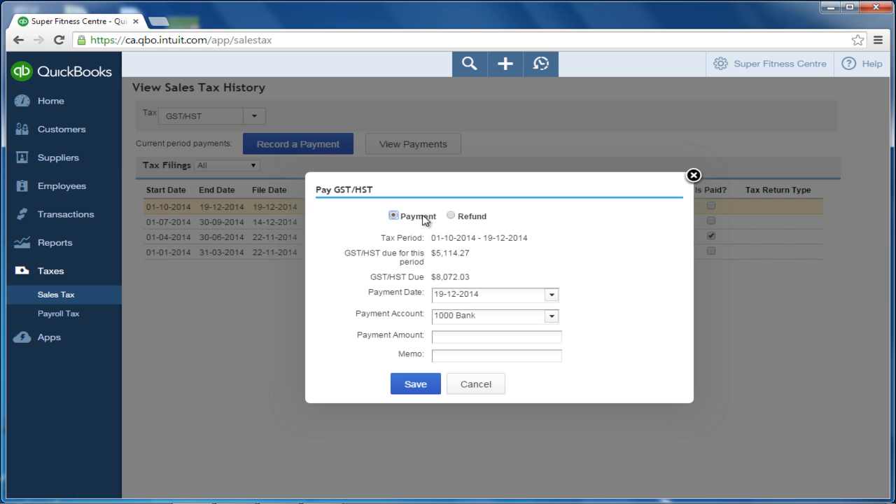
pyautogui.moveTo(553, 292)
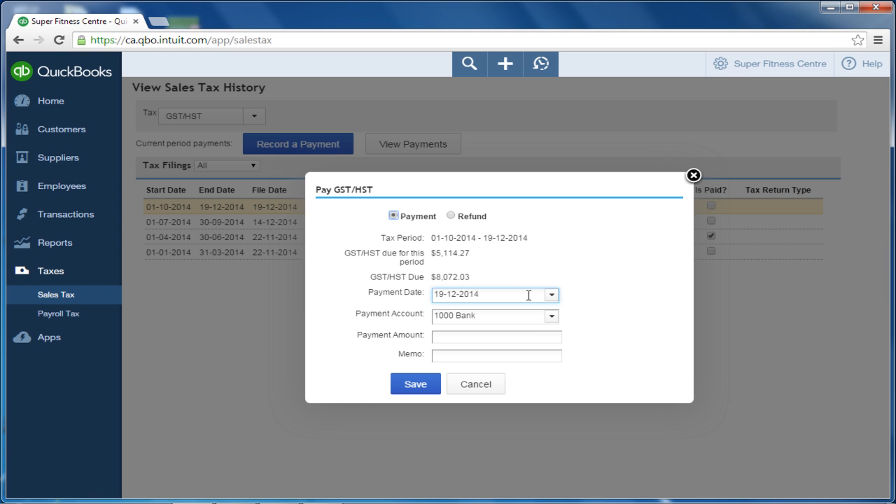
# Enter the 5114.27 payment amount and attempt to save, dismissing the closed-period error.
pyautogui.click(495, 336)
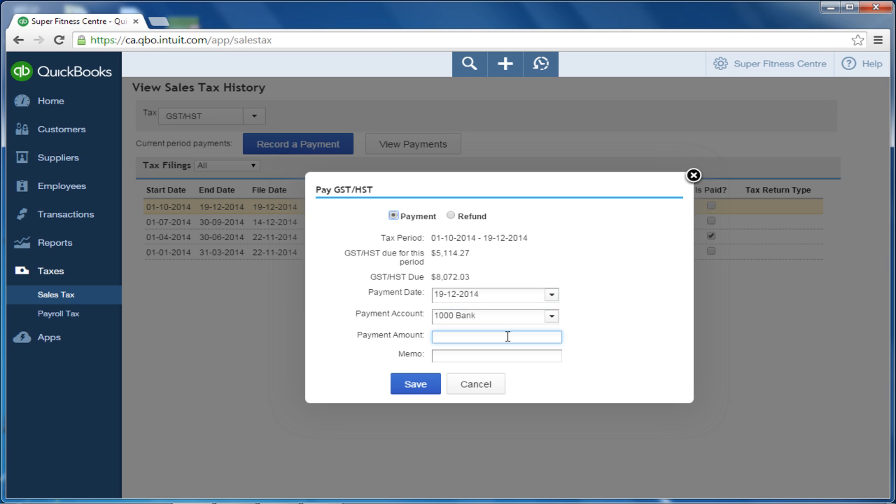
pyautogui.click(414, 384)
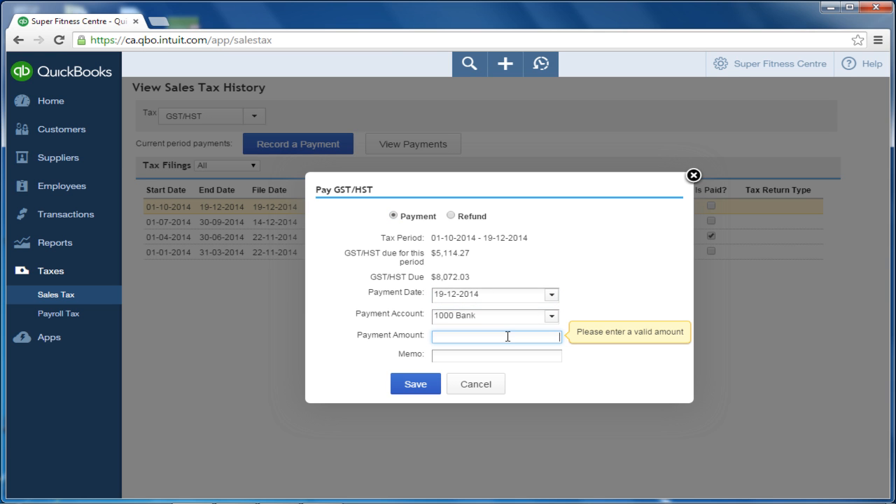
pyautogui.write('5114.27')
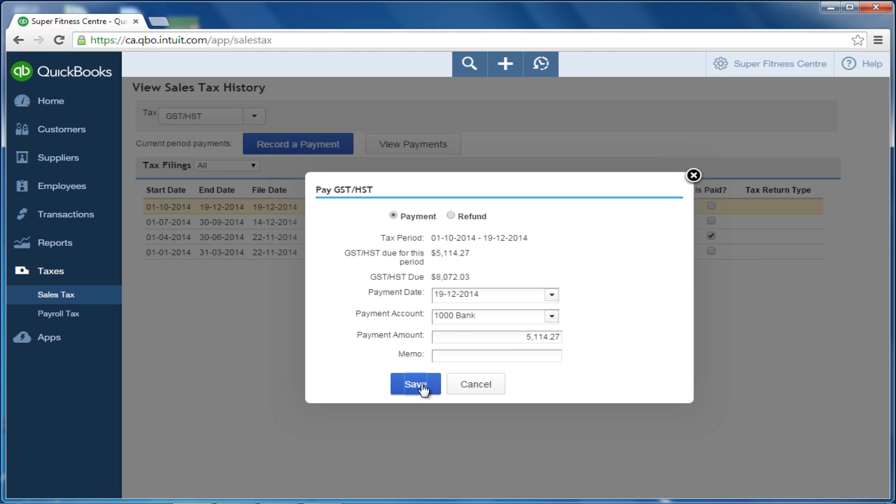
pyautogui.click(414, 384)
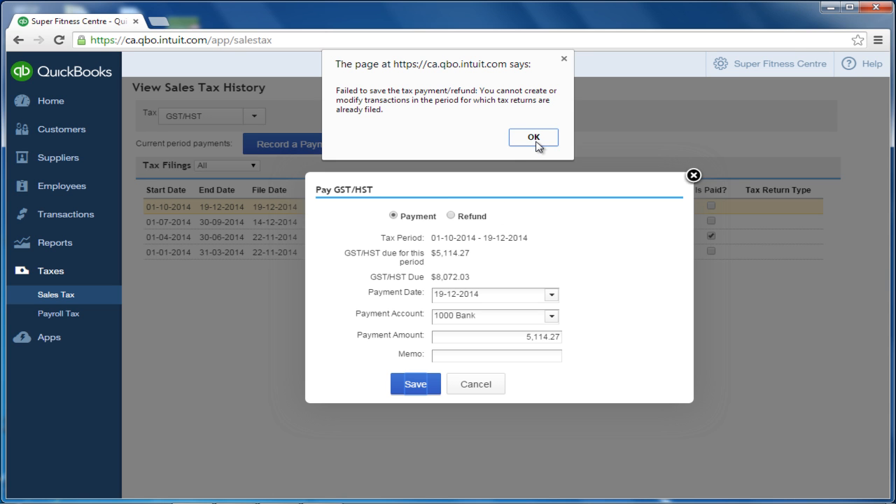
pyautogui.click(532, 137)
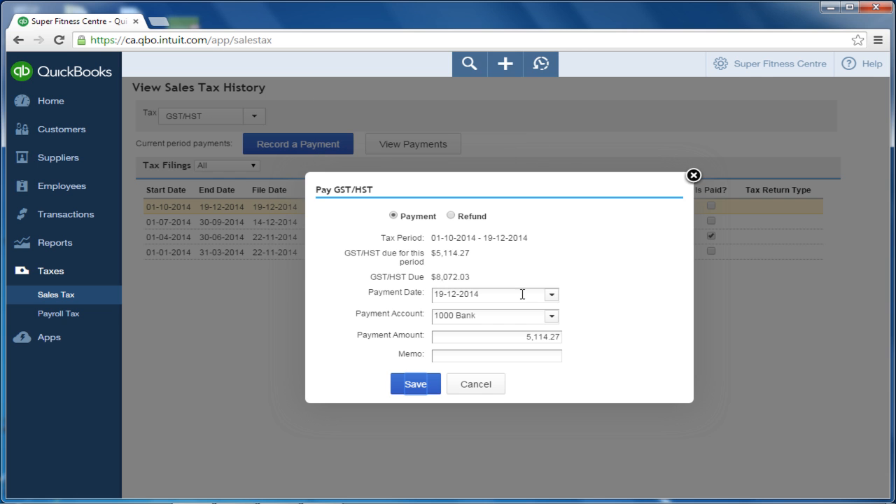
# Change the payment date to 20-12-2014 and save the GST/HST payment.
pyautogui.click(551, 294)
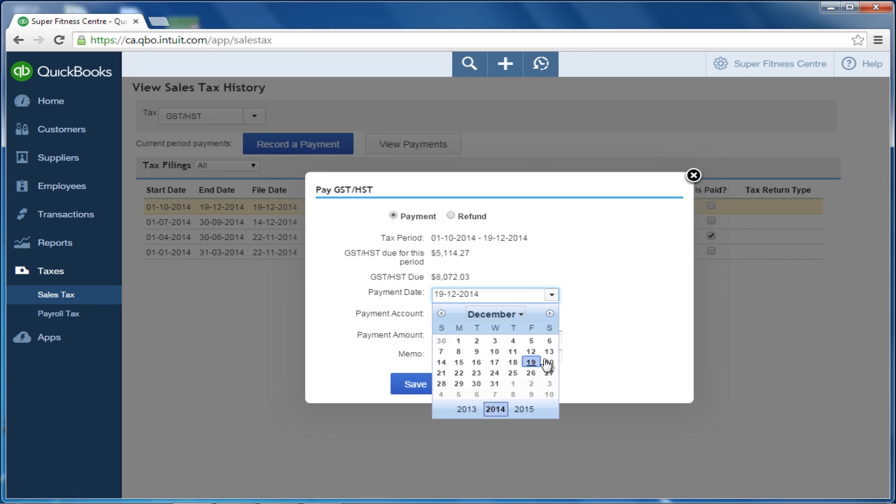
pyautogui.click(549, 361)
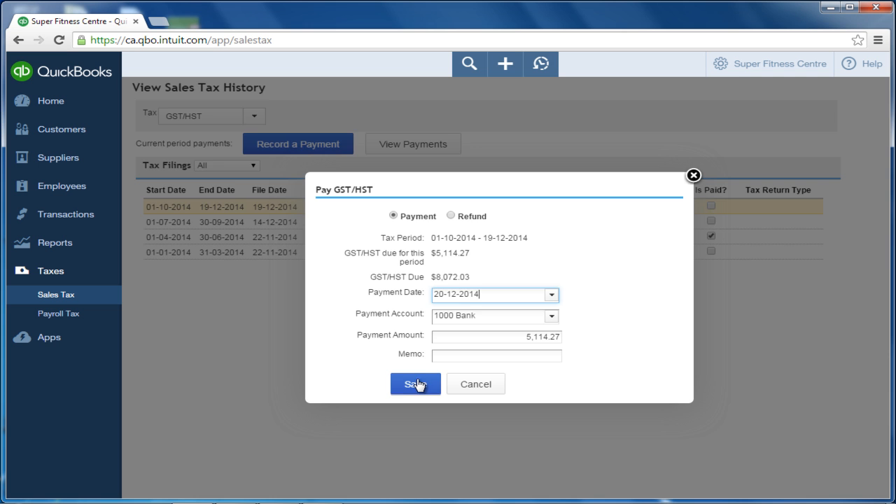
pyautogui.click(414, 384)
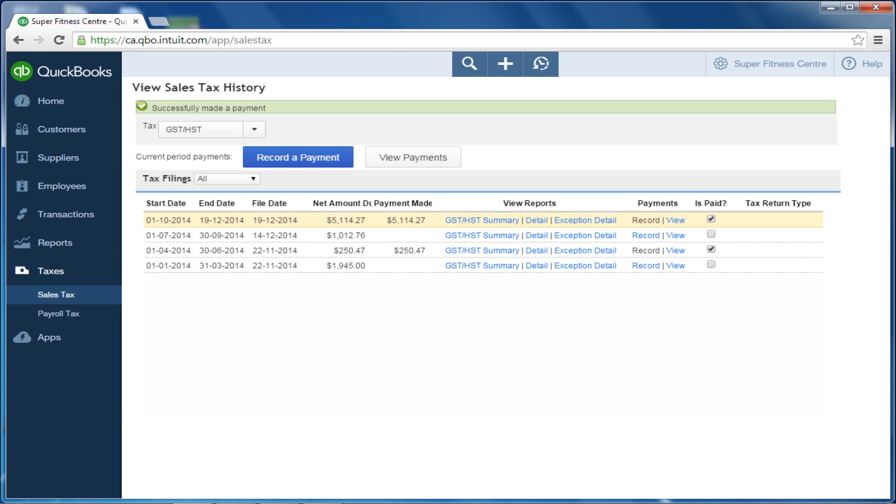